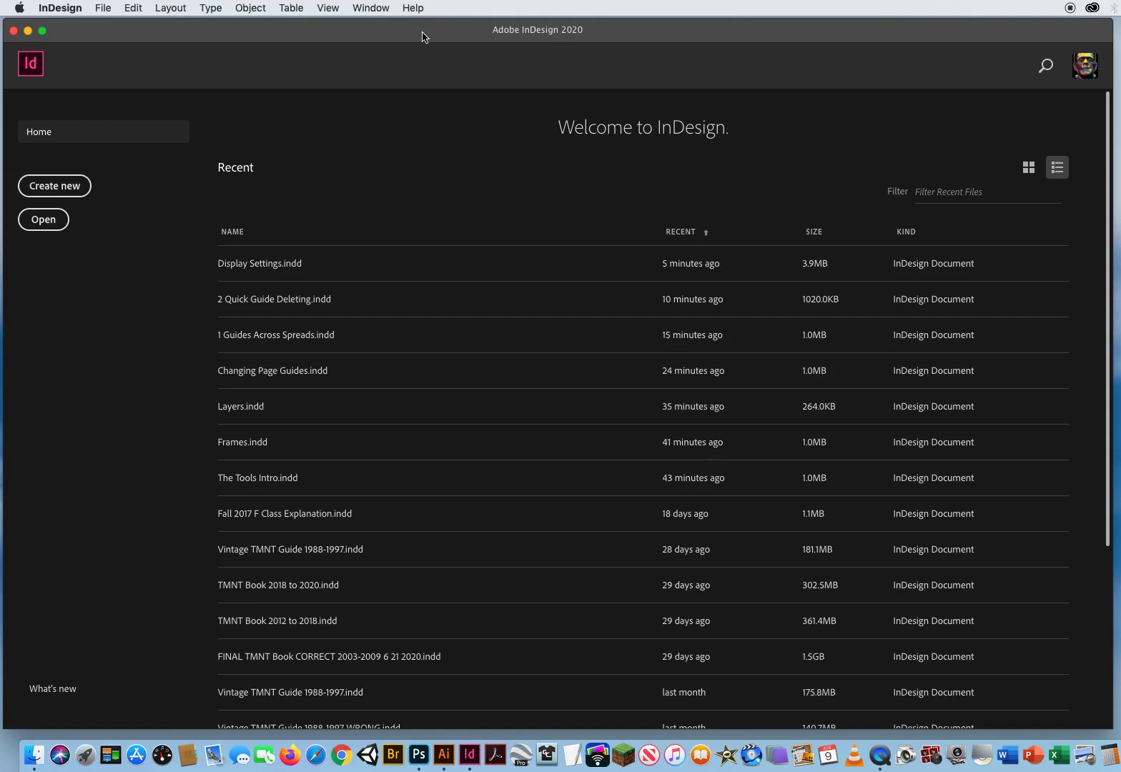
- Open Kohls Shoe Ad.indd from the 6 Using Preview Mode folder
left_click(102, 9)
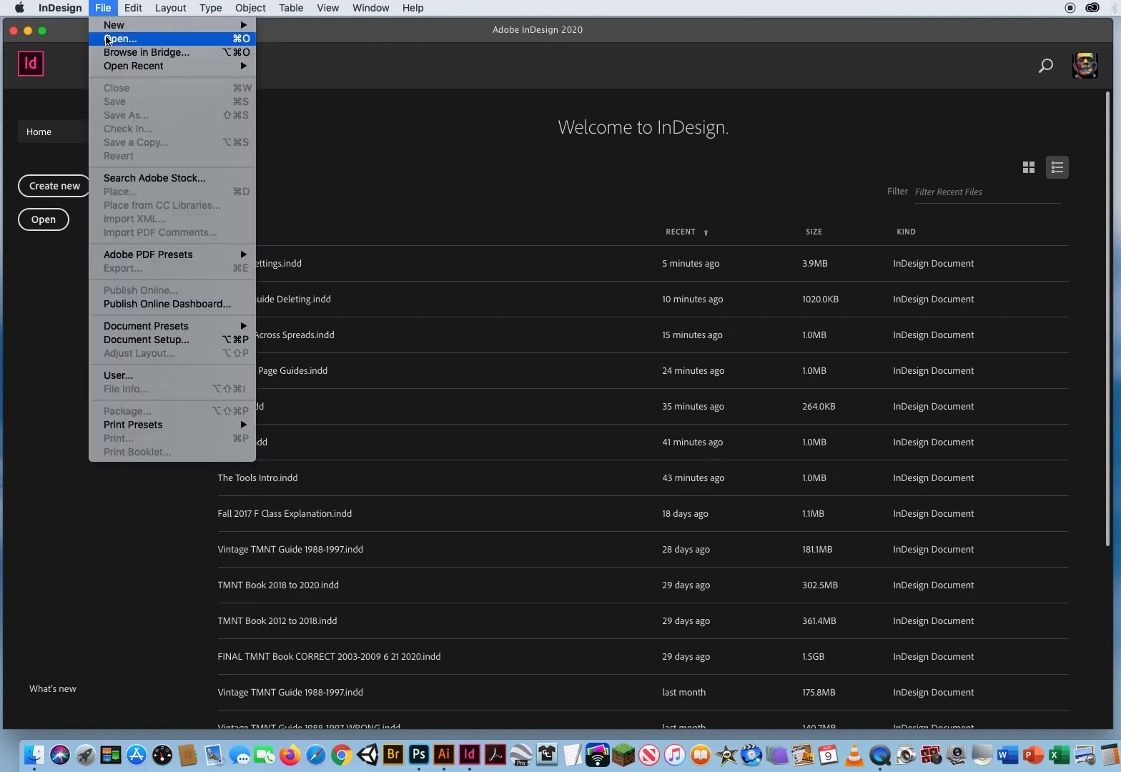
left_click(120, 38)
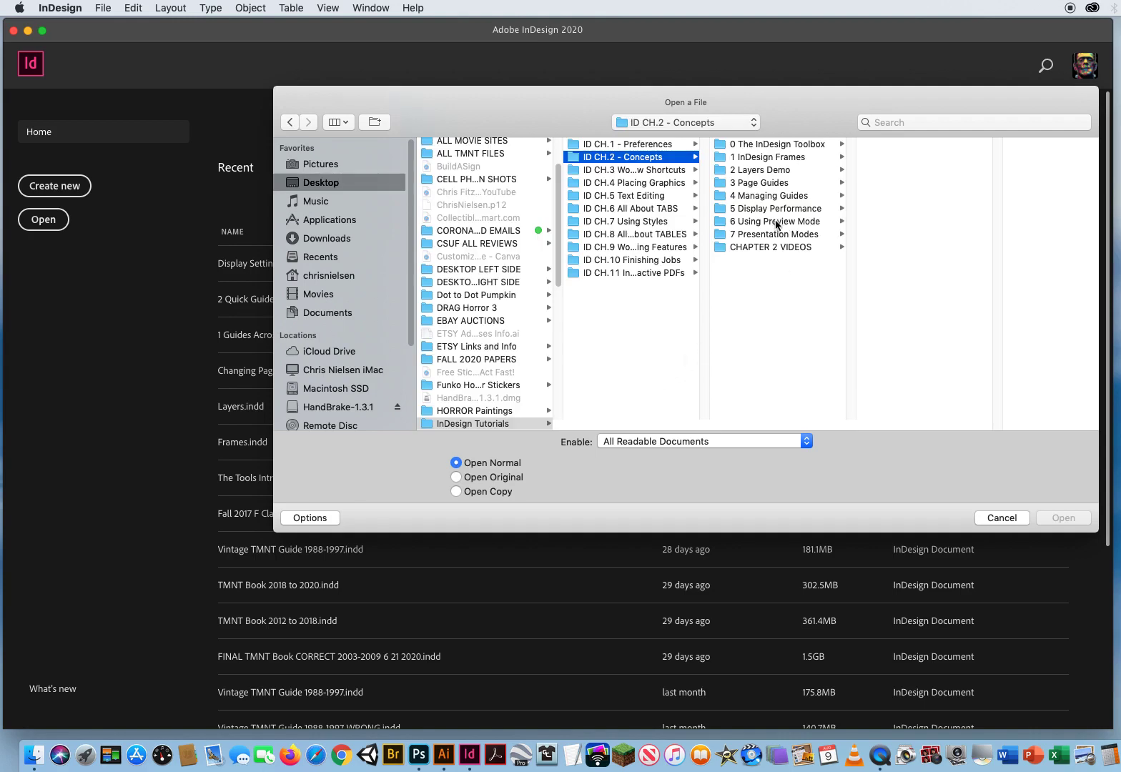
left_click(771, 220)
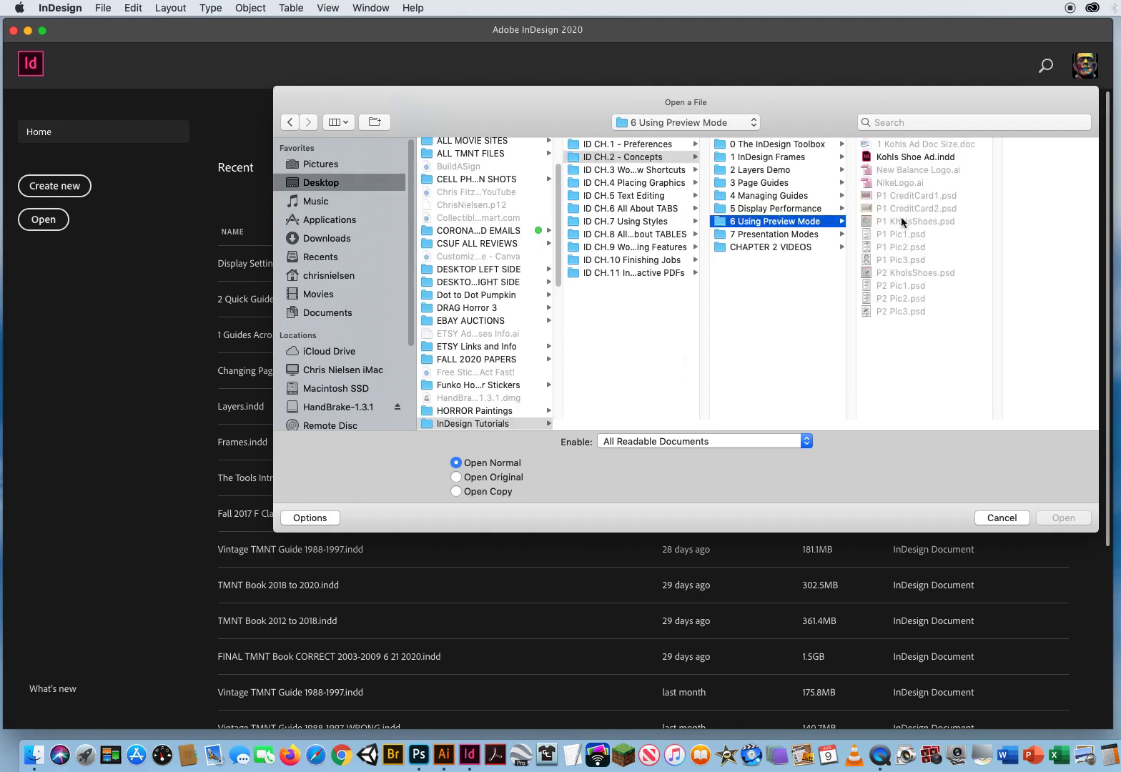
mouse_move(927, 238)
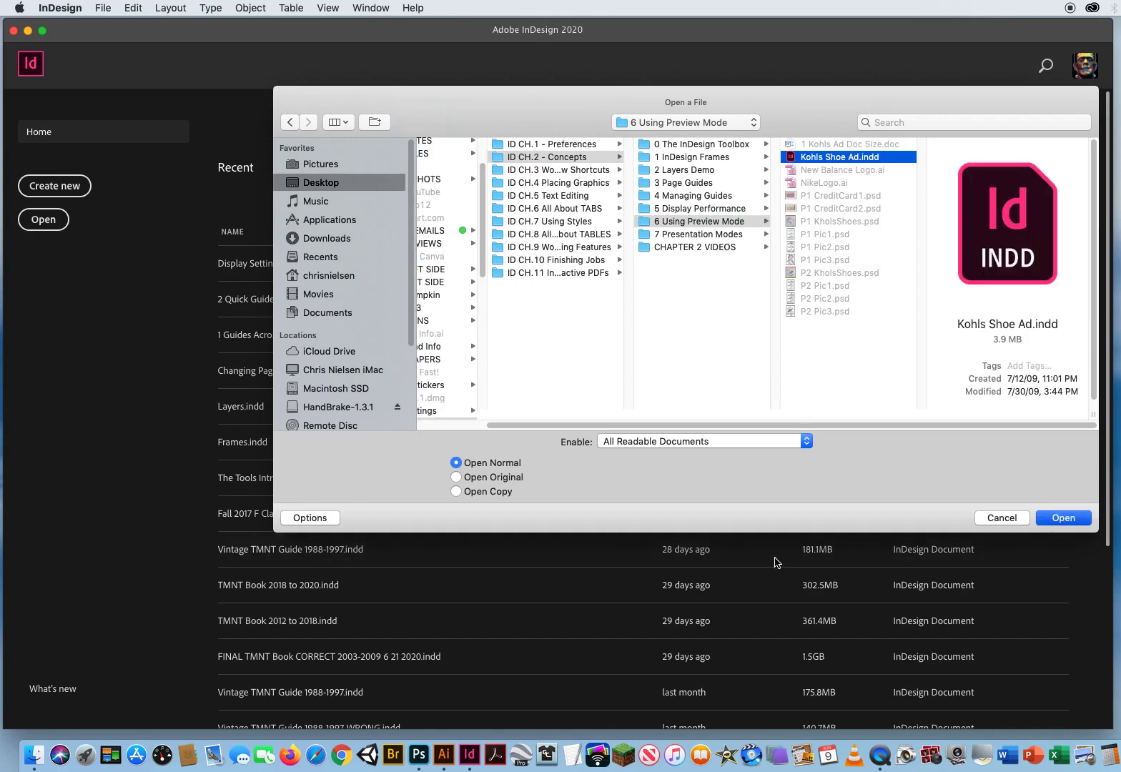
left_click(1062, 517)
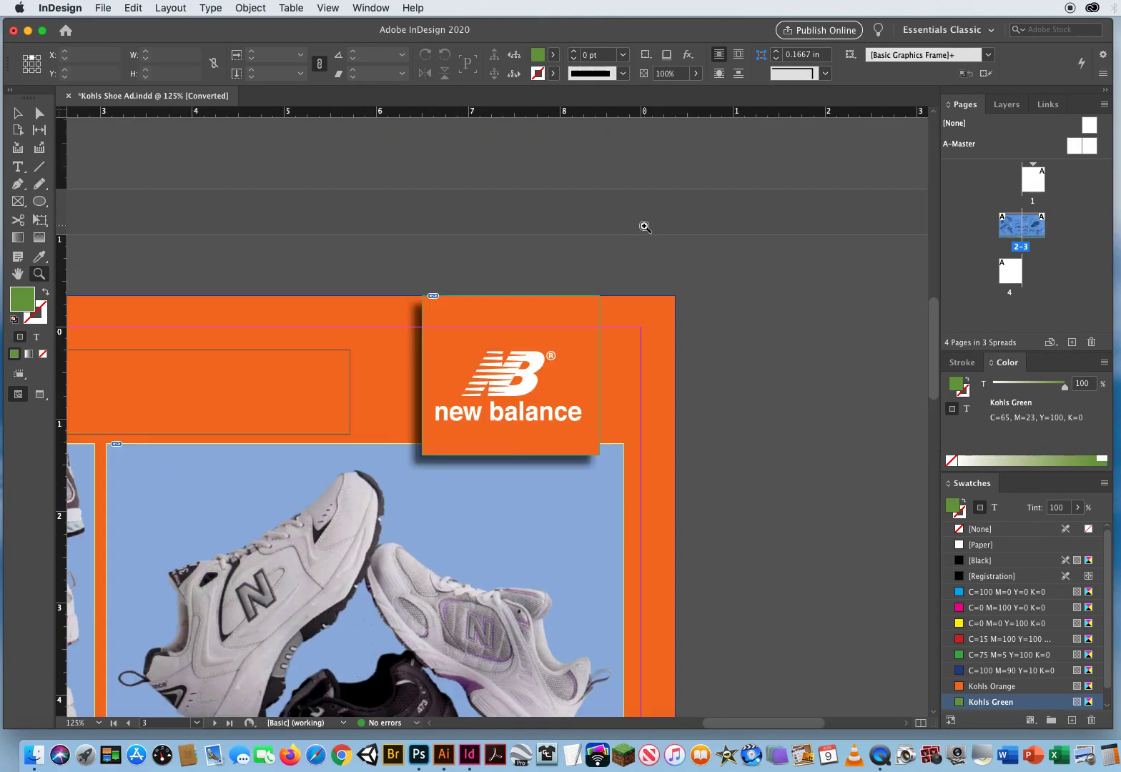
- Zoom in on the New Balance logo box and set display performance to High Quality Display
left_click(503, 363)
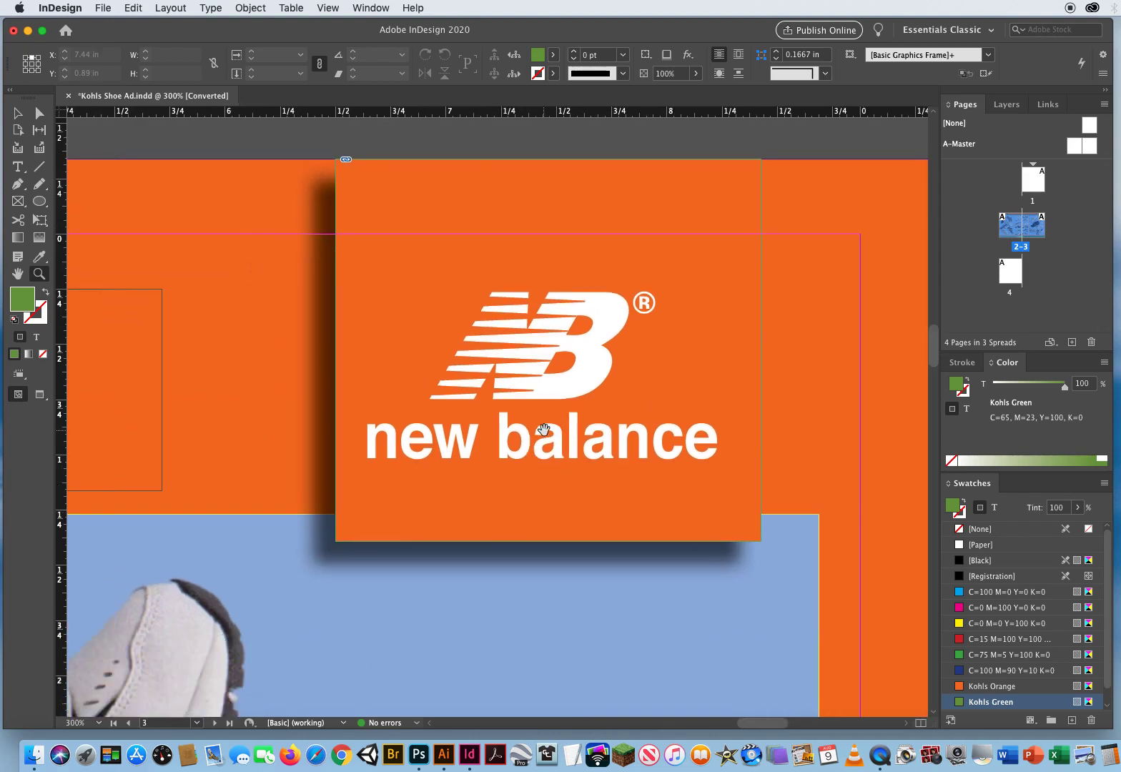
left_click(326, 9)
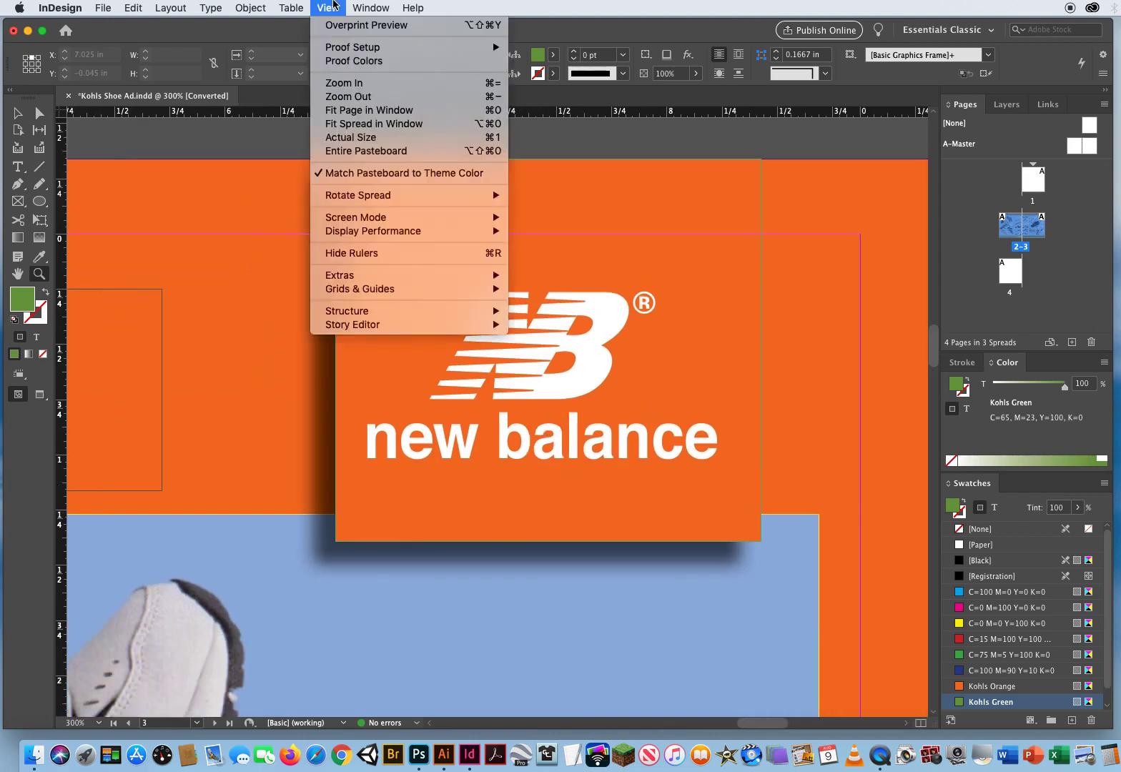
mouse_move(372, 231)
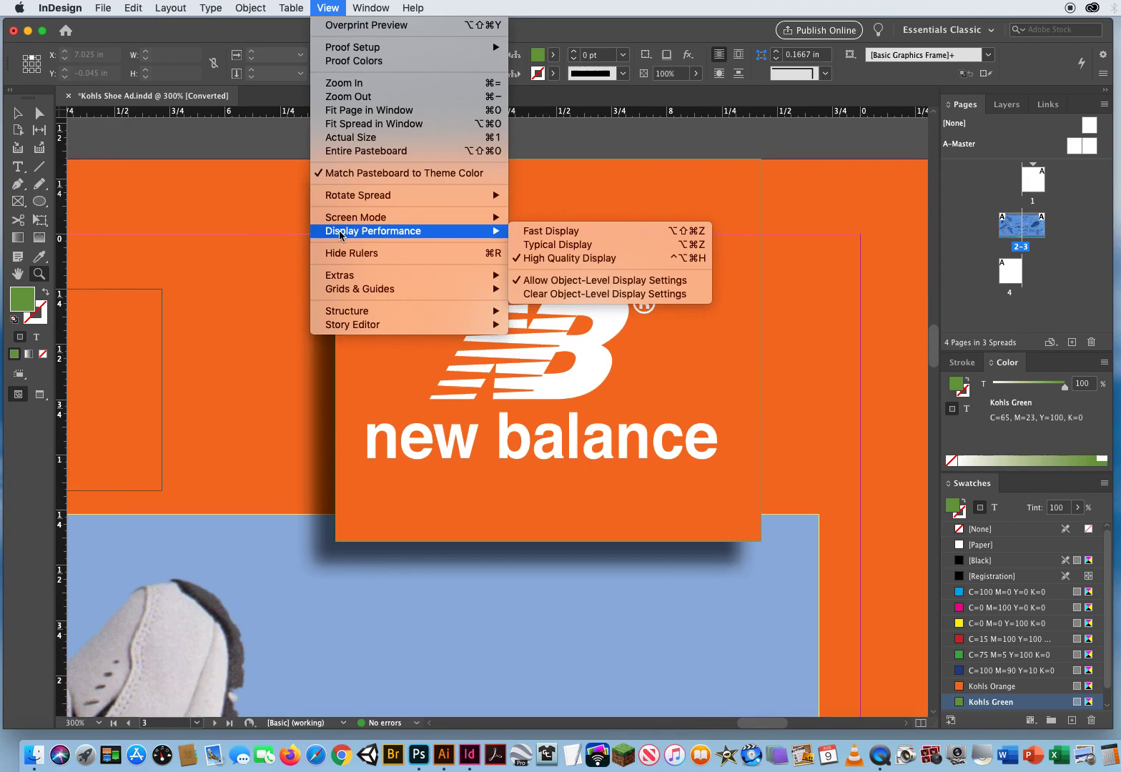
mouse_move(578, 257)
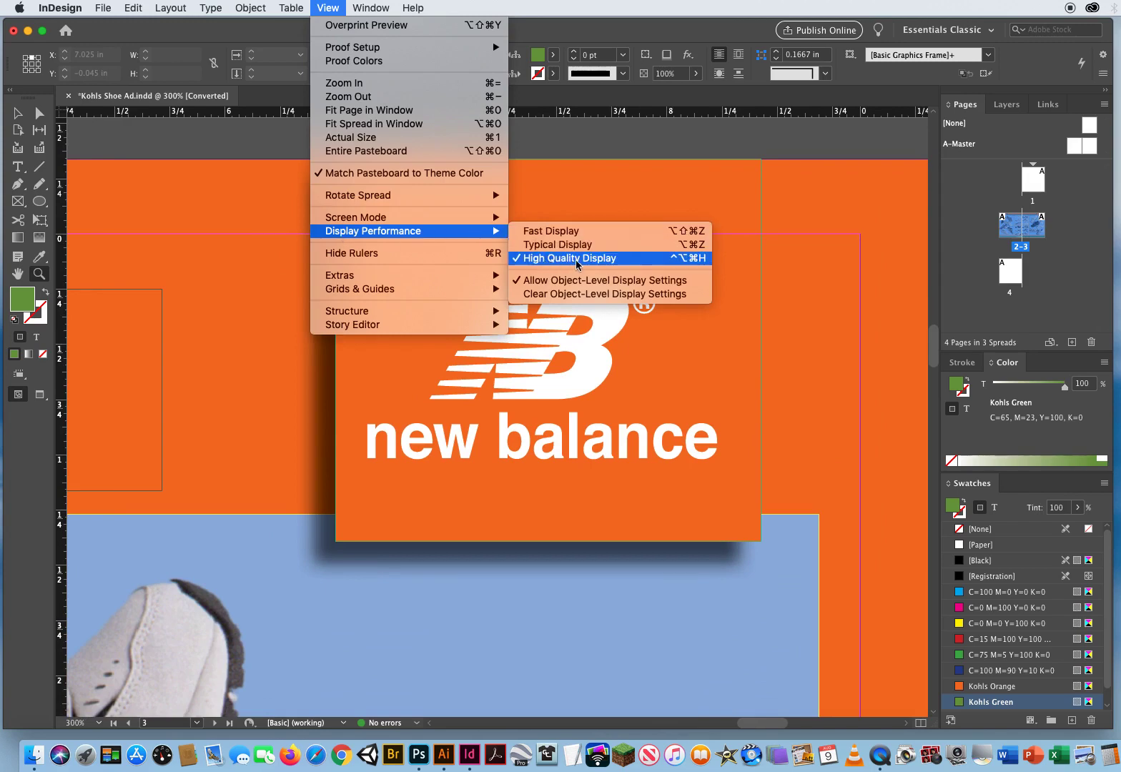
left_click(588, 257)
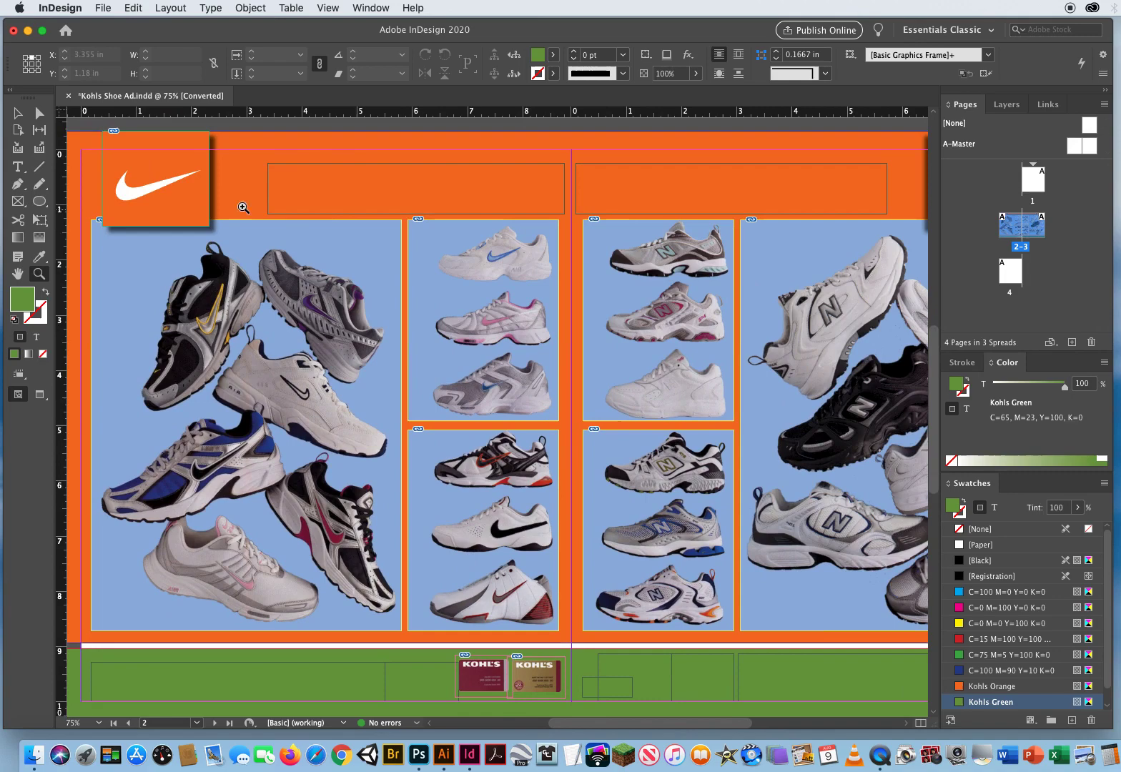
mouse_move(417, 218)
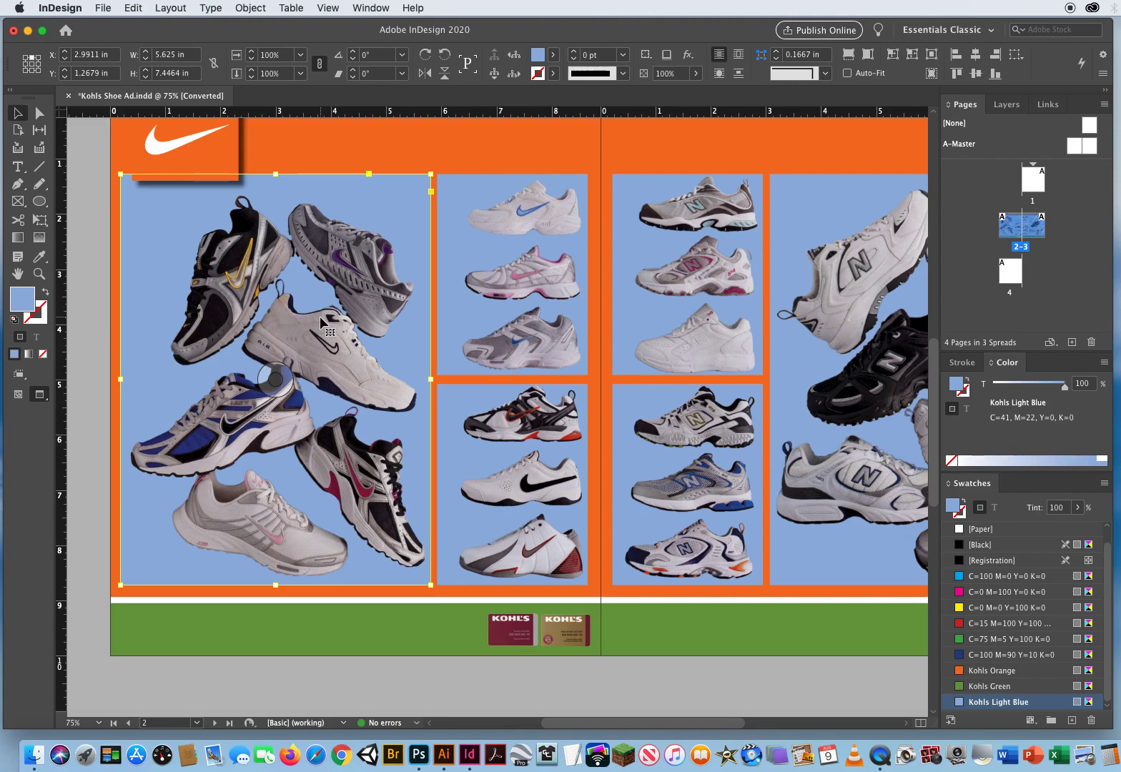
mouse_move(180, 349)
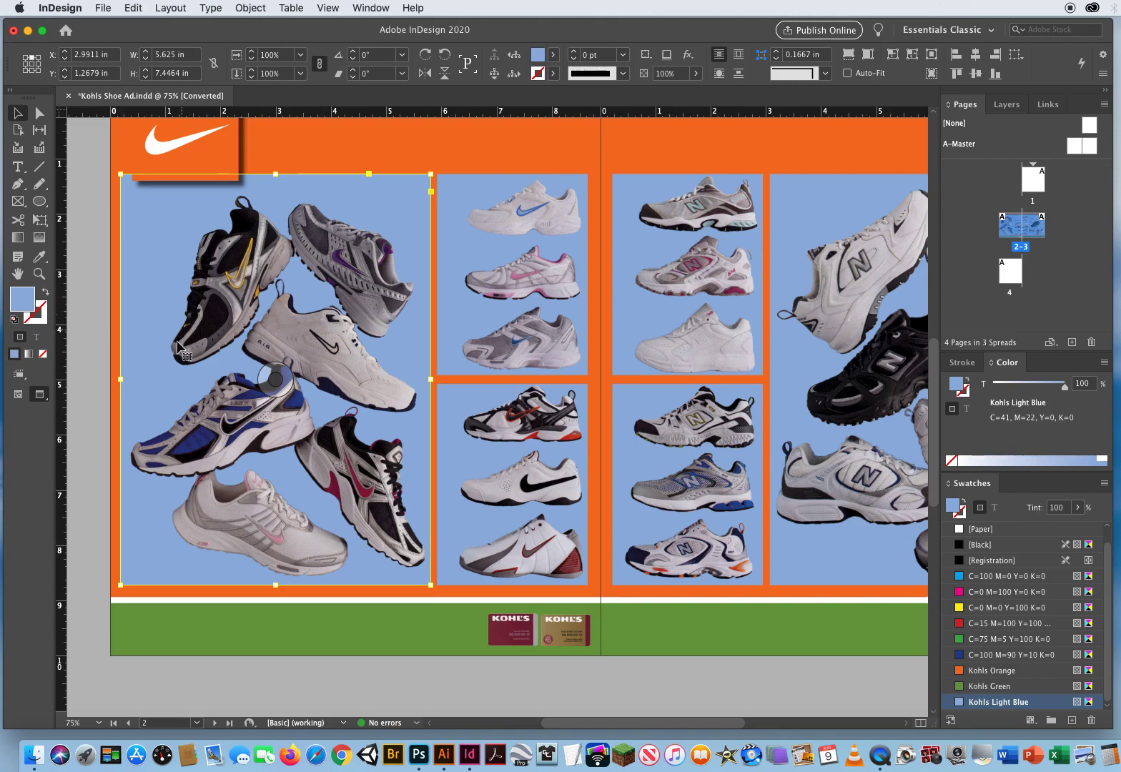
mouse_move(220, 307)
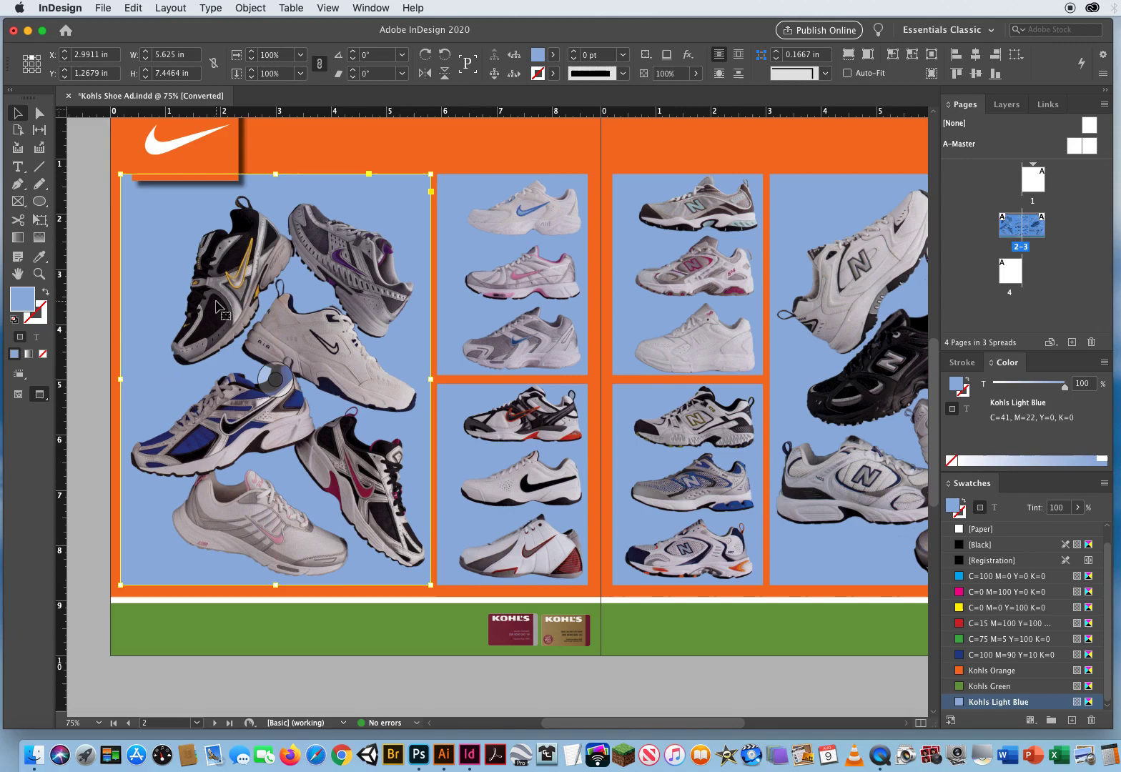
mouse_move(138, 529)
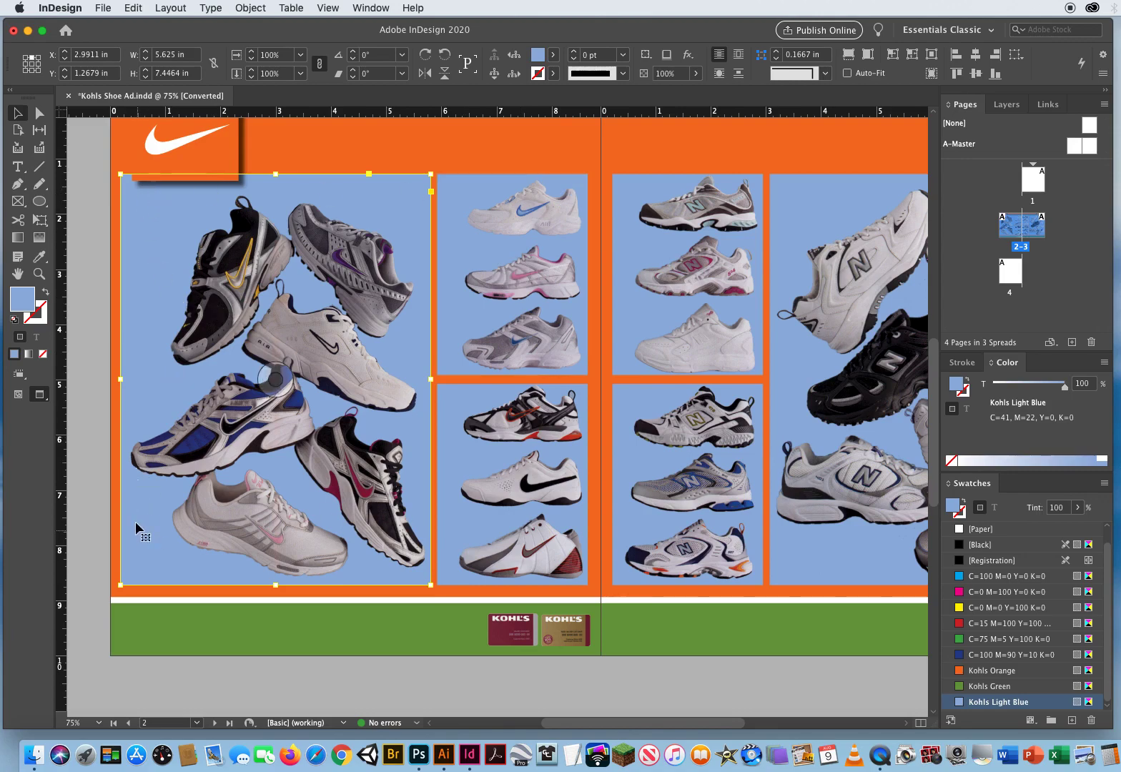
mouse_move(386, 189)
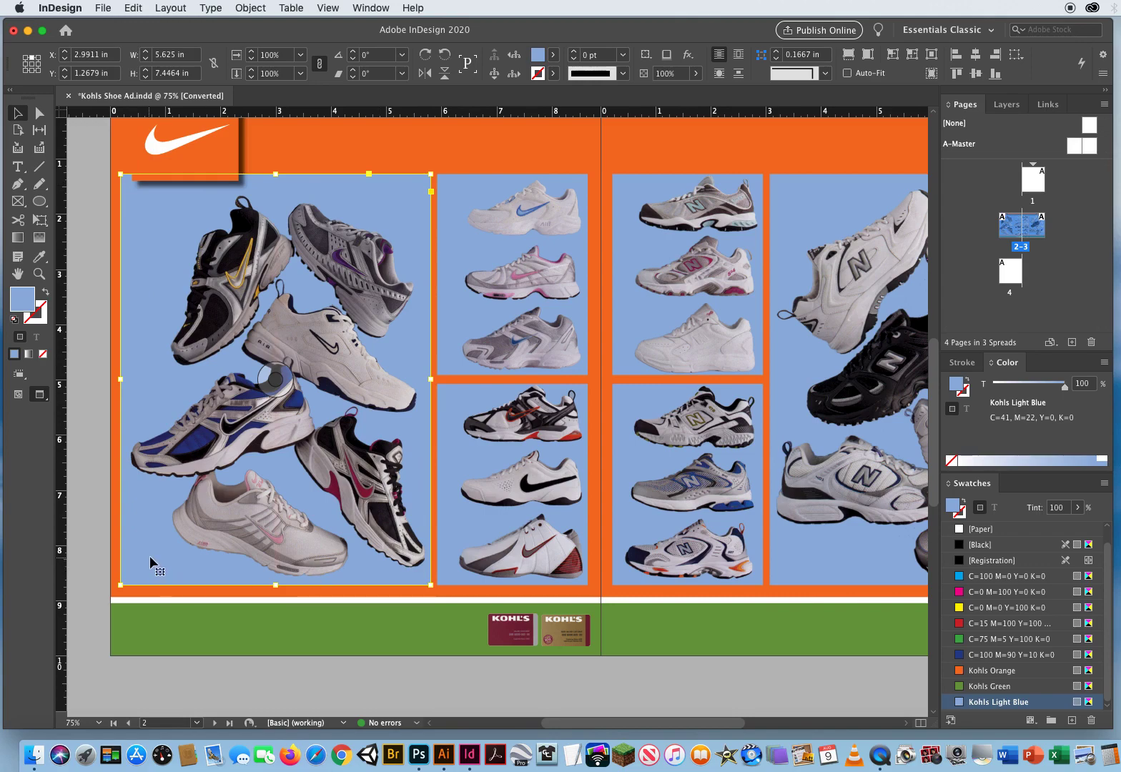
mouse_move(250, 342)
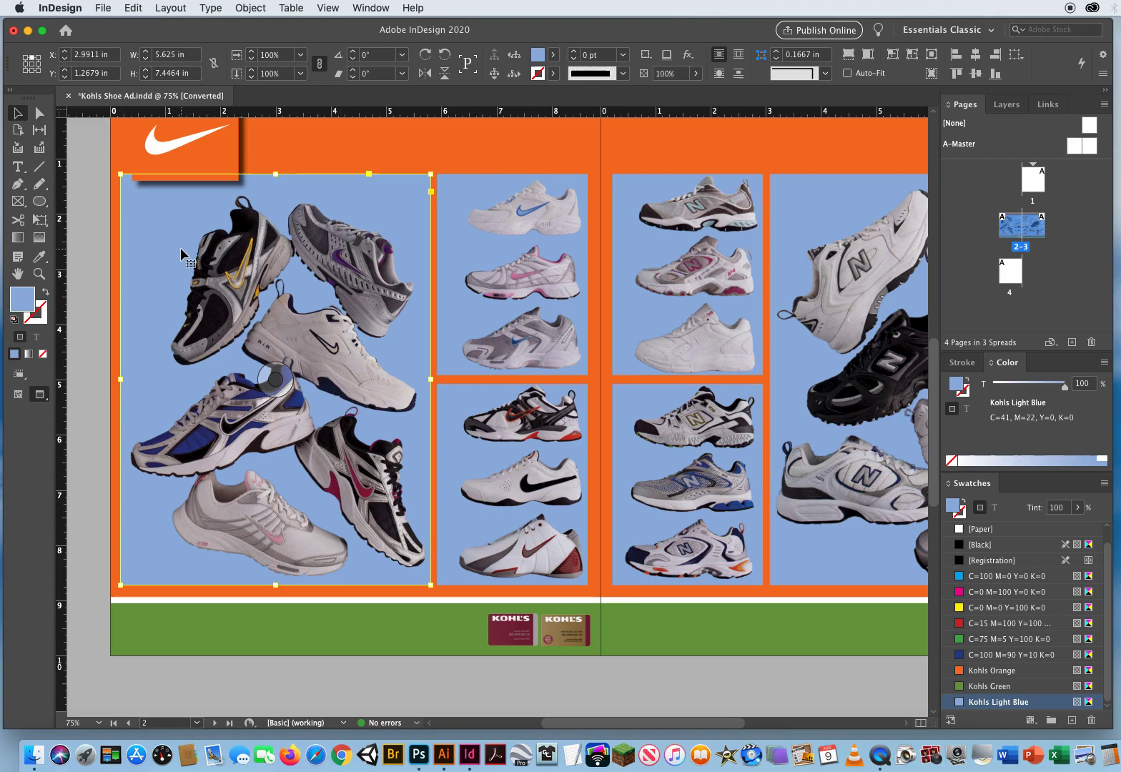
mouse_move(176, 233)
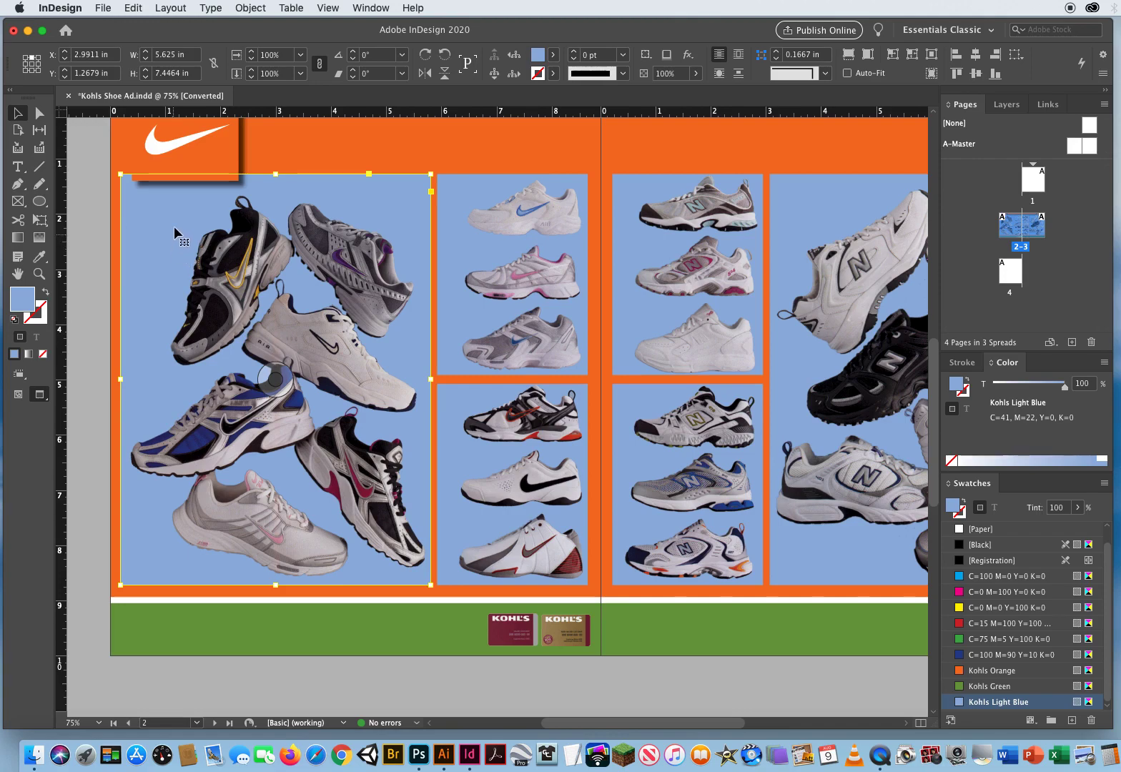
- Start a drop shadow for the large Nike shoe photo via the Object menu
left_click(250, 9)
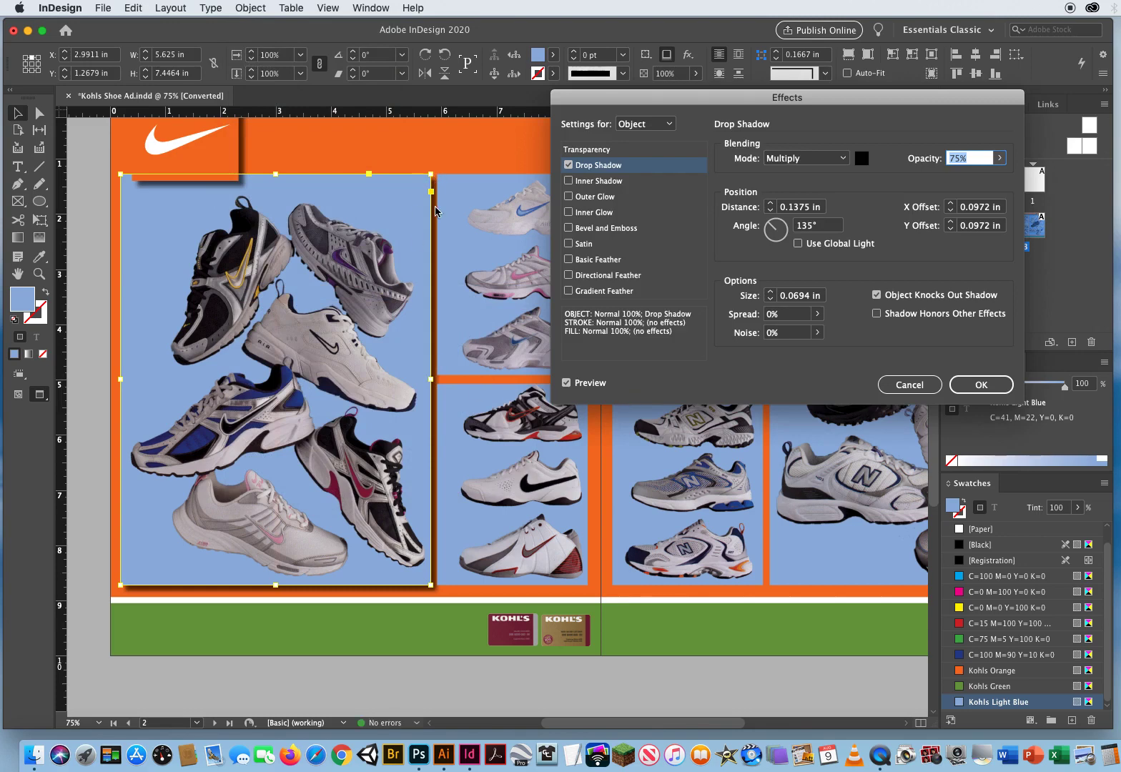
mouse_move(440, 581)
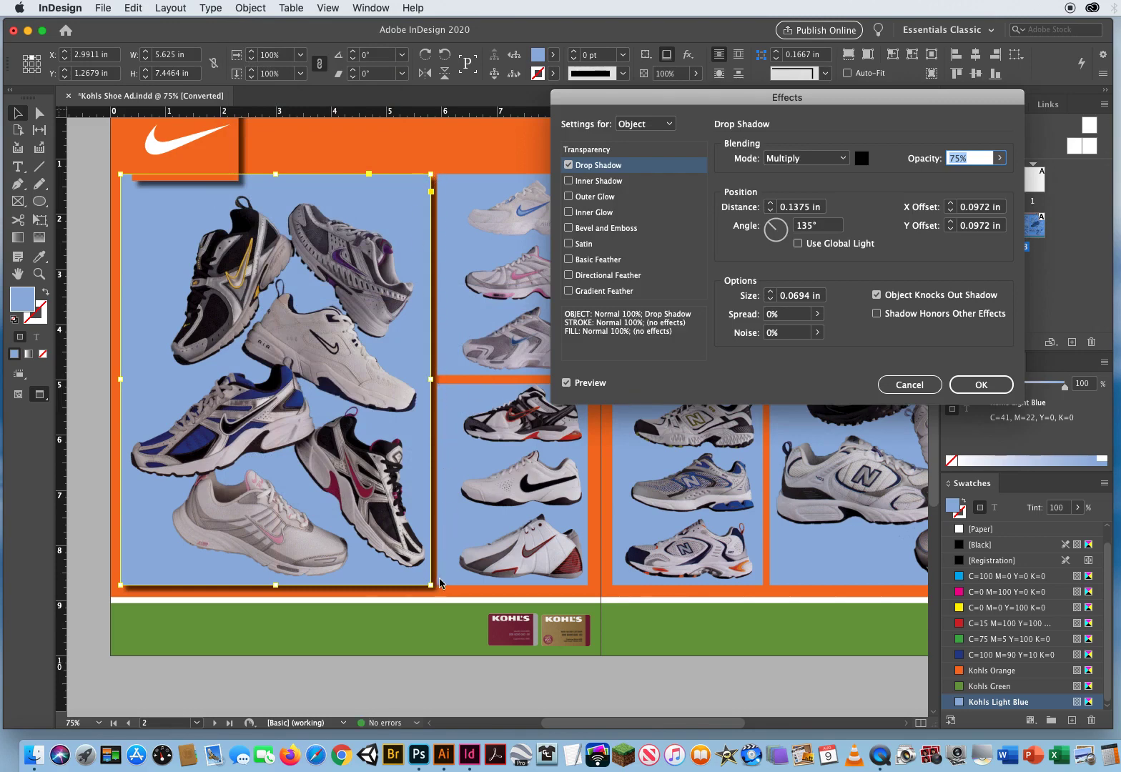
mouse_move(293, 597)
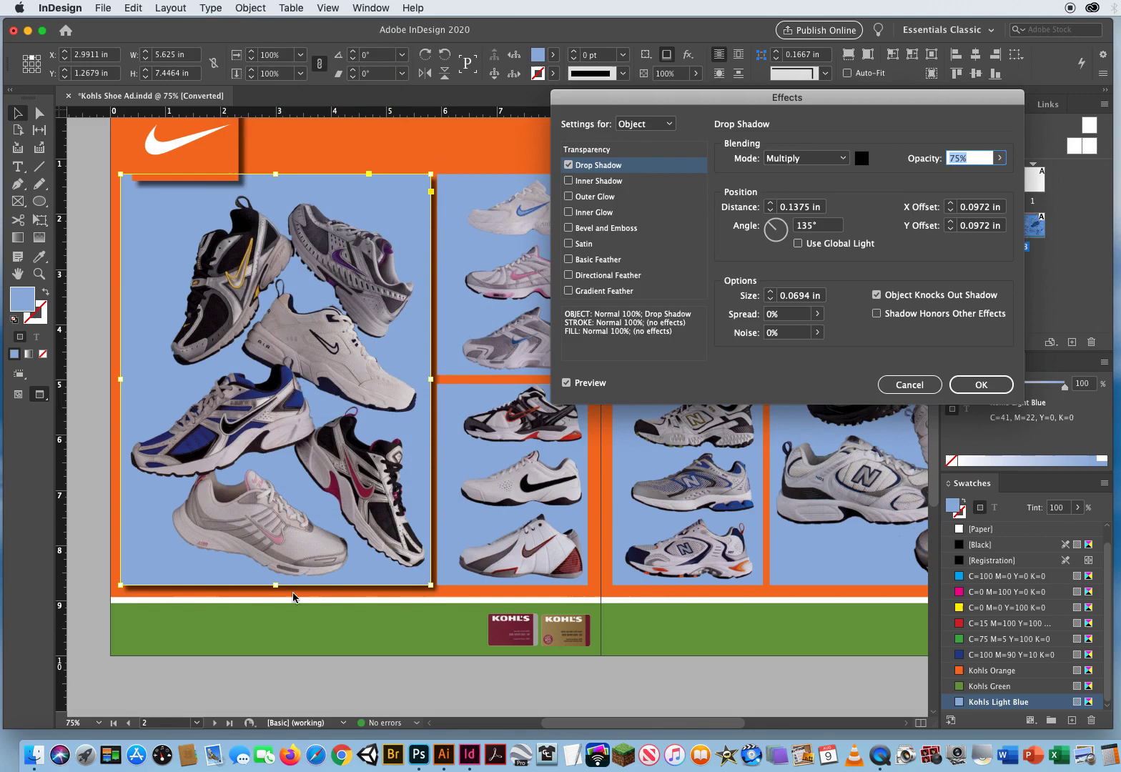
mouse_move(222, 270)
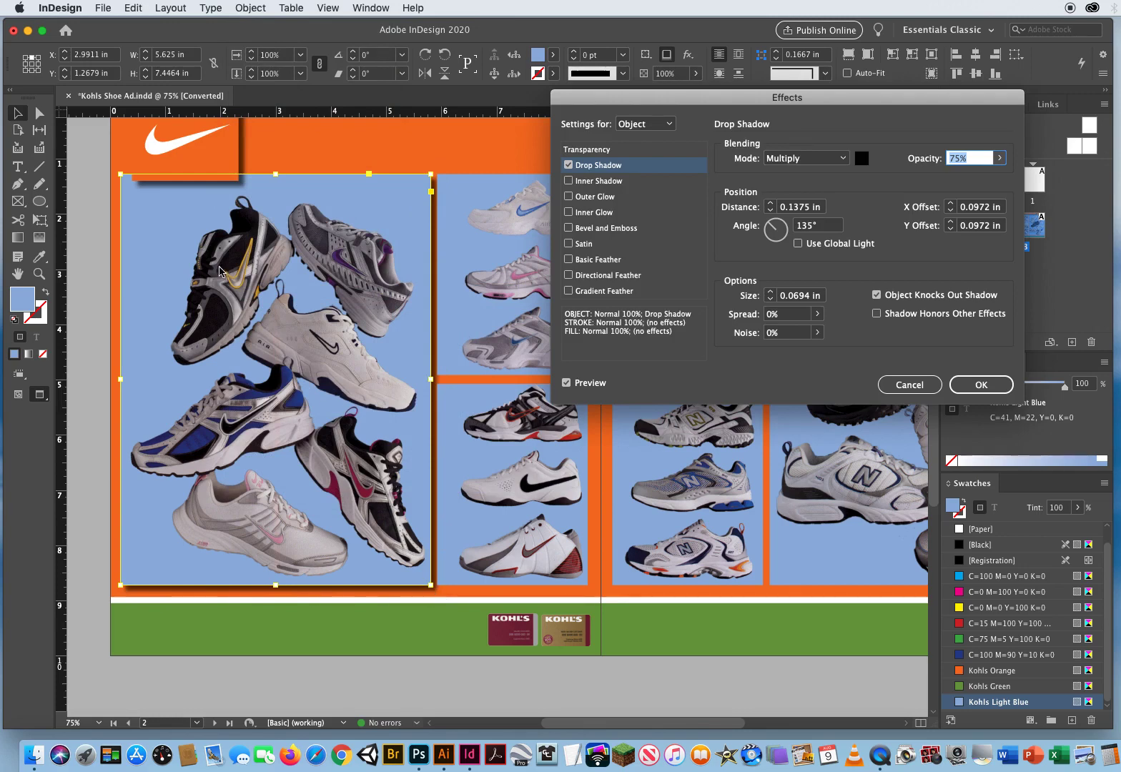
mouse_move(223, 408)
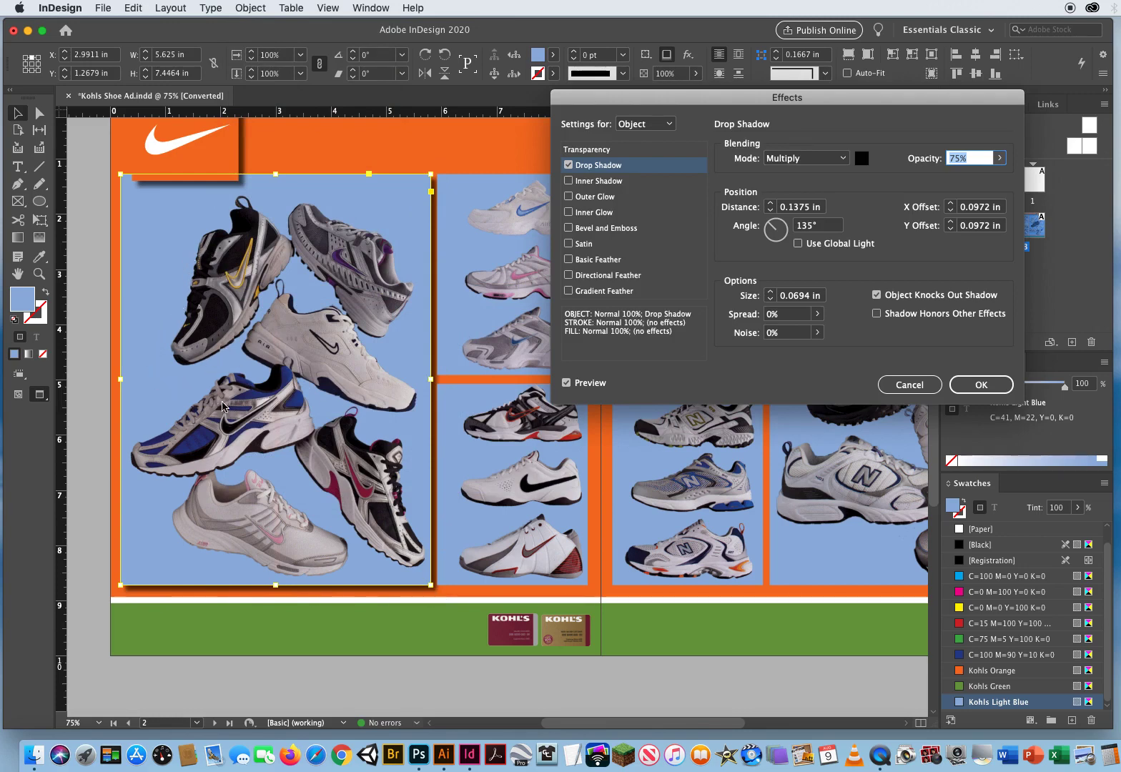
mouse_move(360, 520)
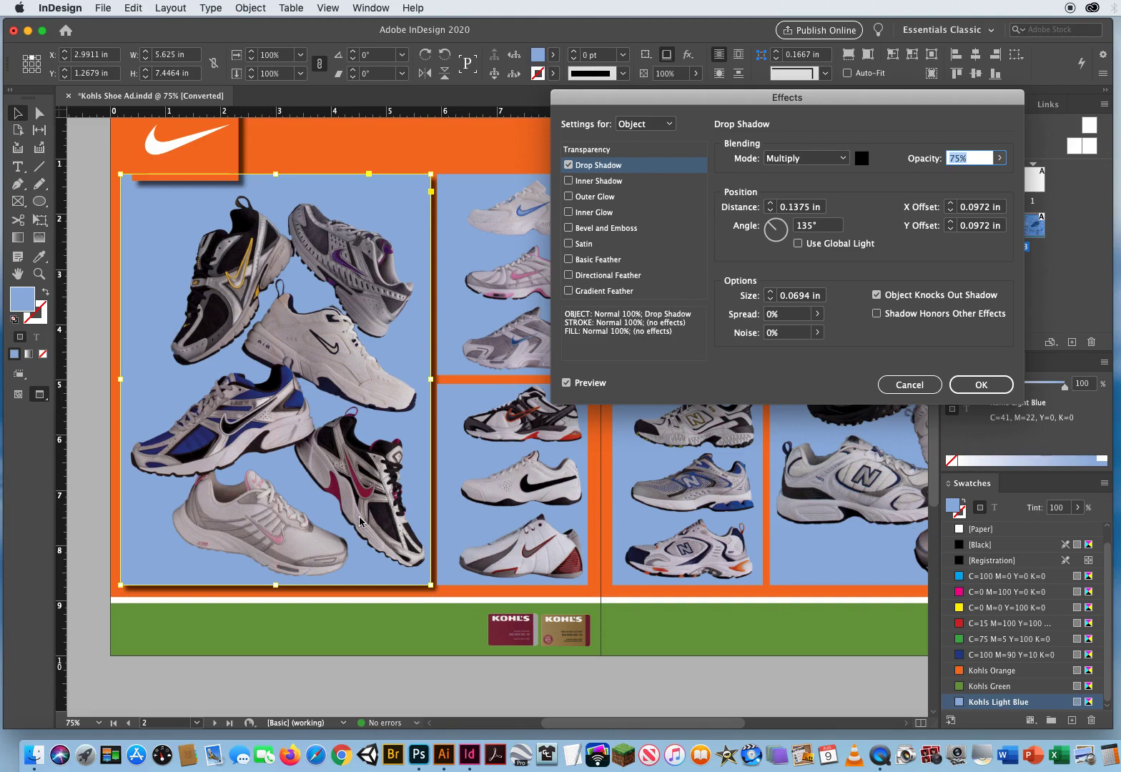
mouse_move(789, 489)
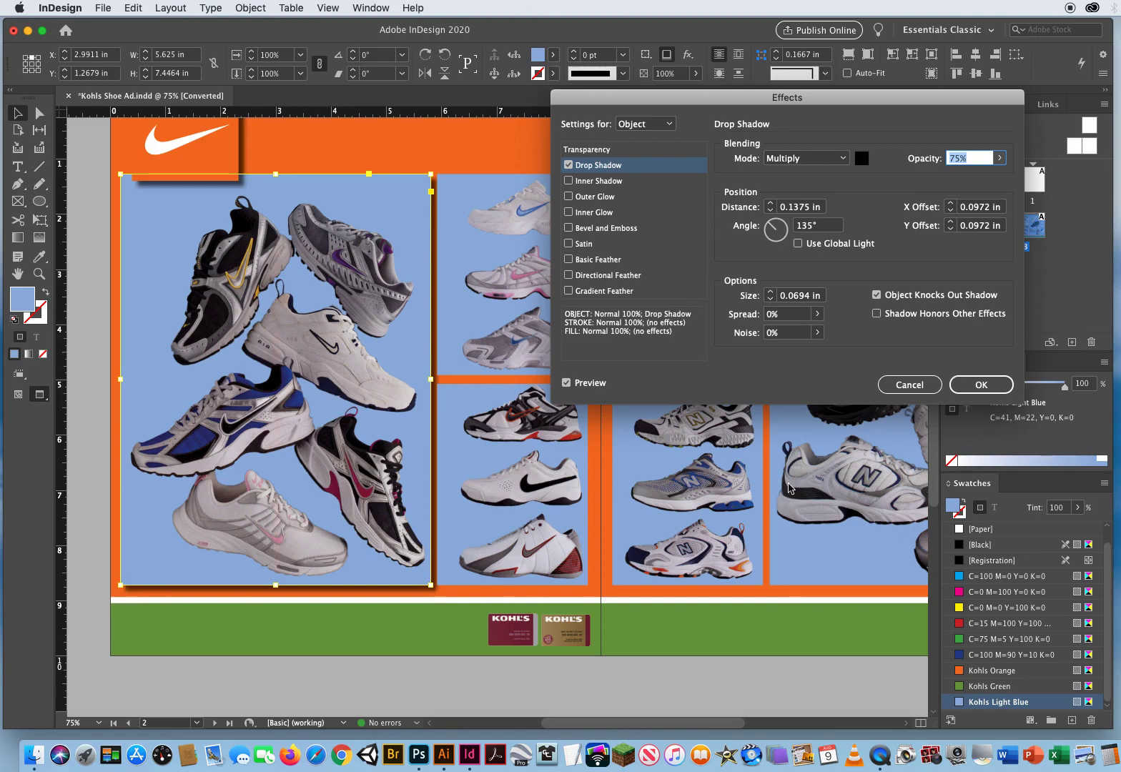
- Confirm the drop shadow on the large Nike shoe photo and reselect it
left_click(980, 385)
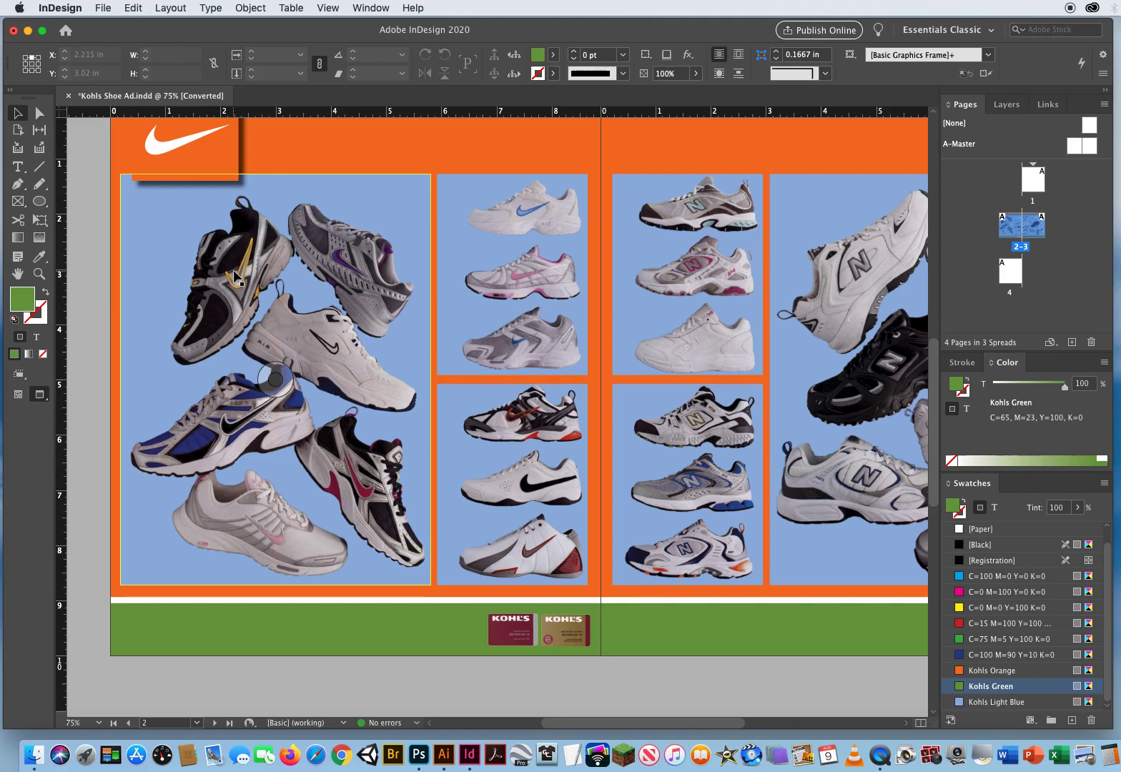
left_click(274, 379)
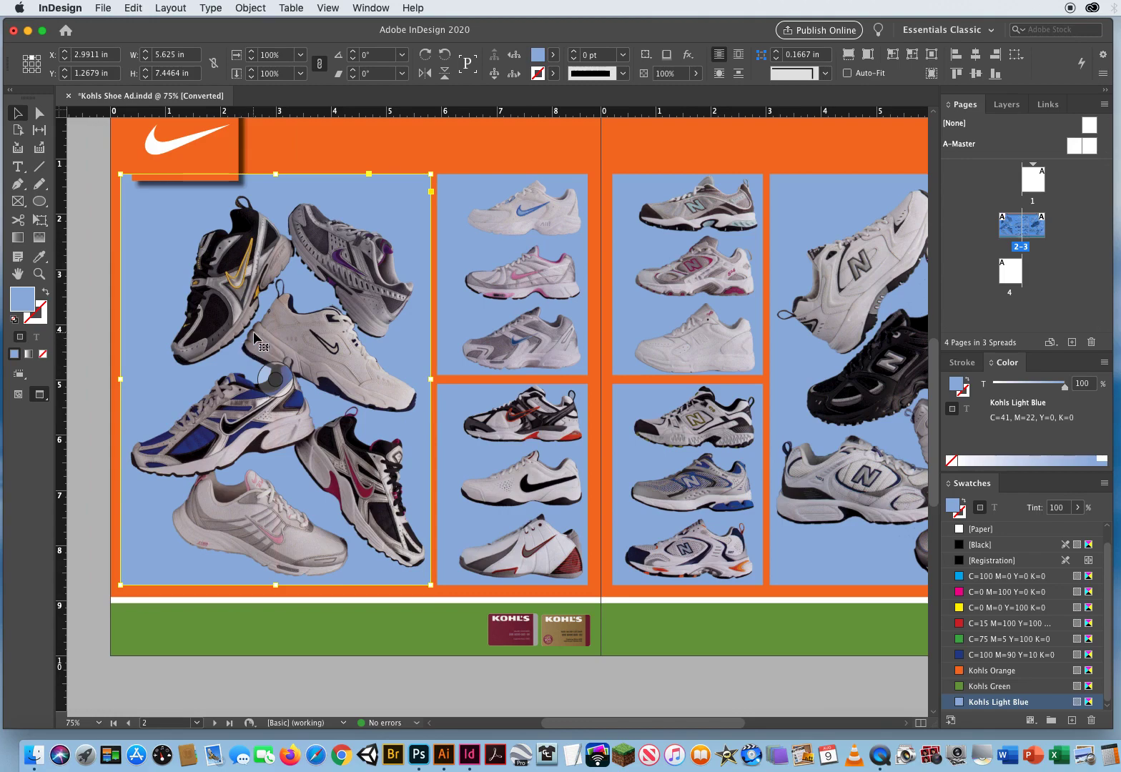
mouse_move(436, 241)
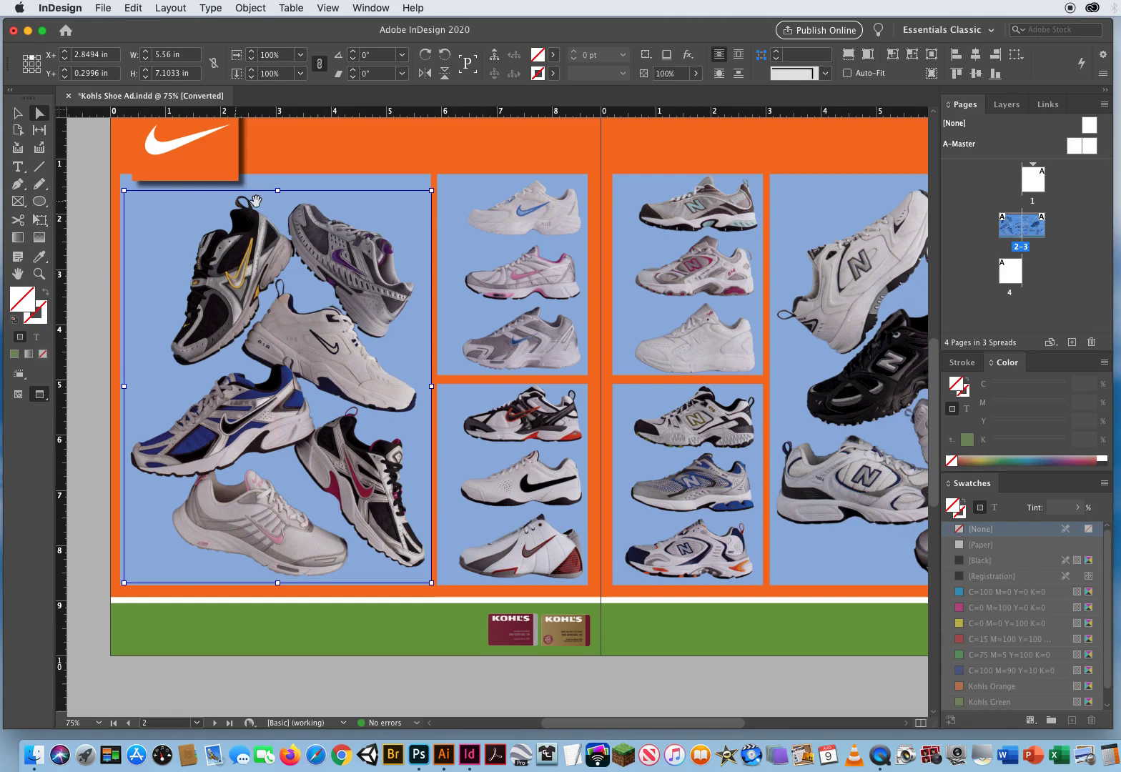
mouse_move(234, 556)
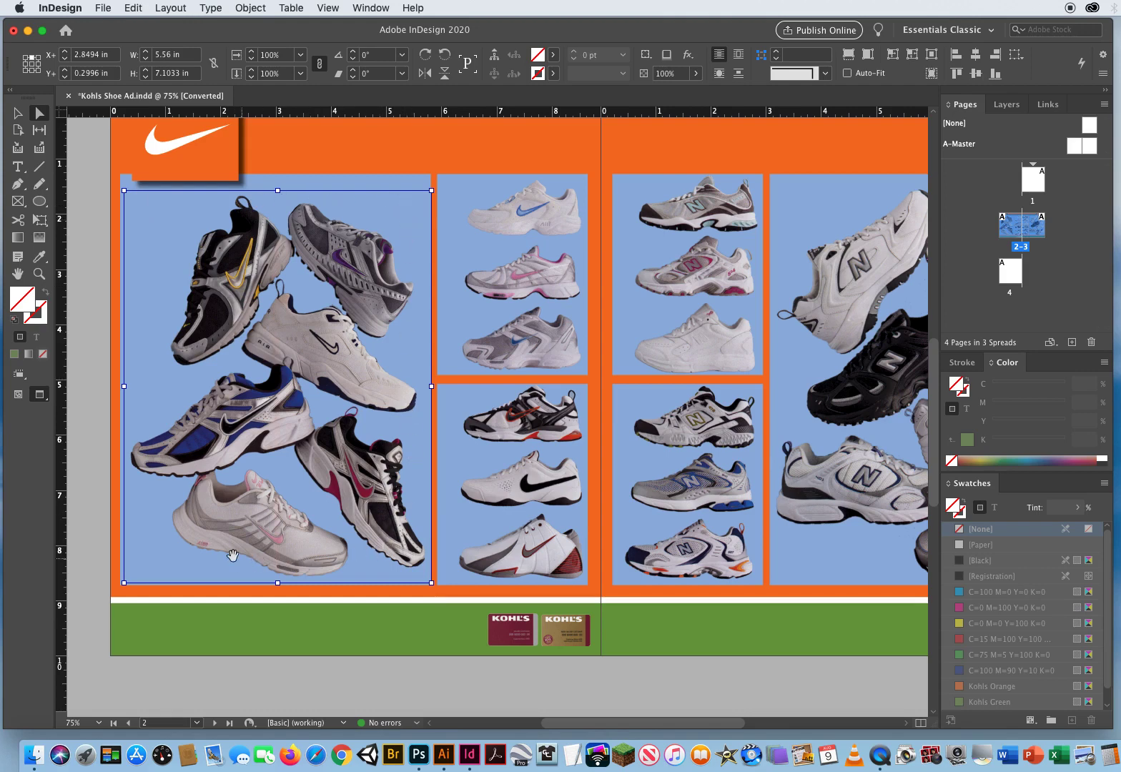
mouse_move(397, 395)
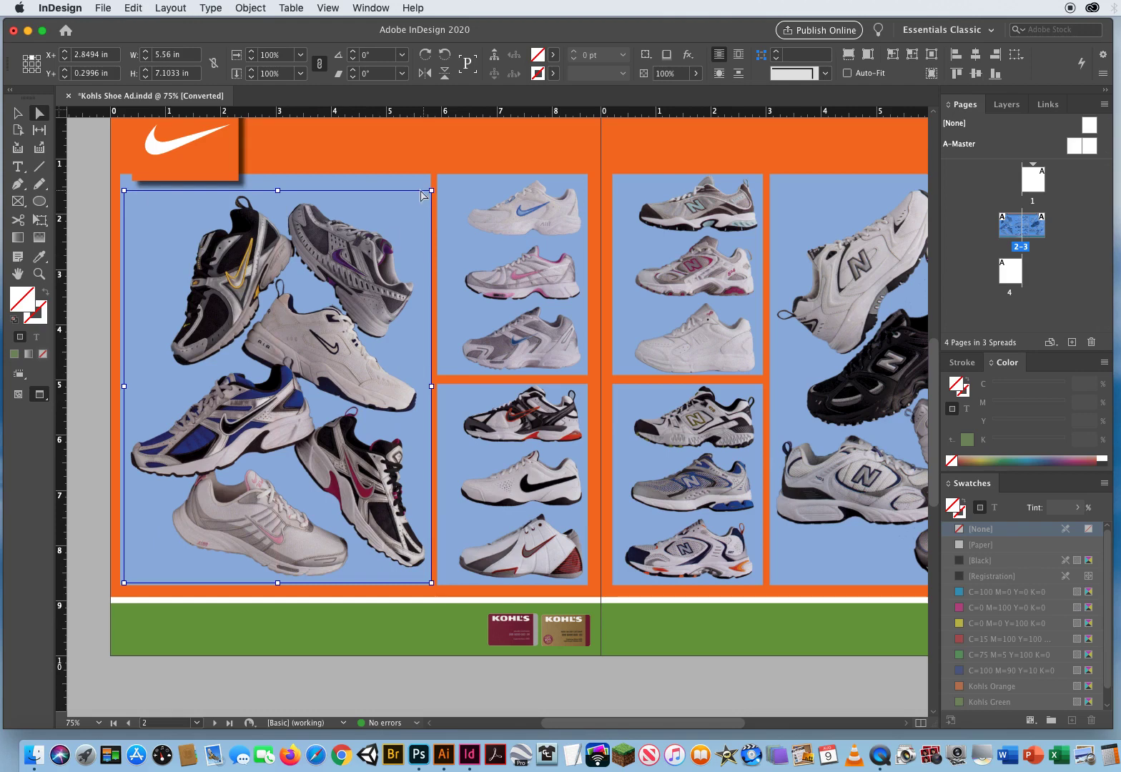
mouse_move(132, 368)
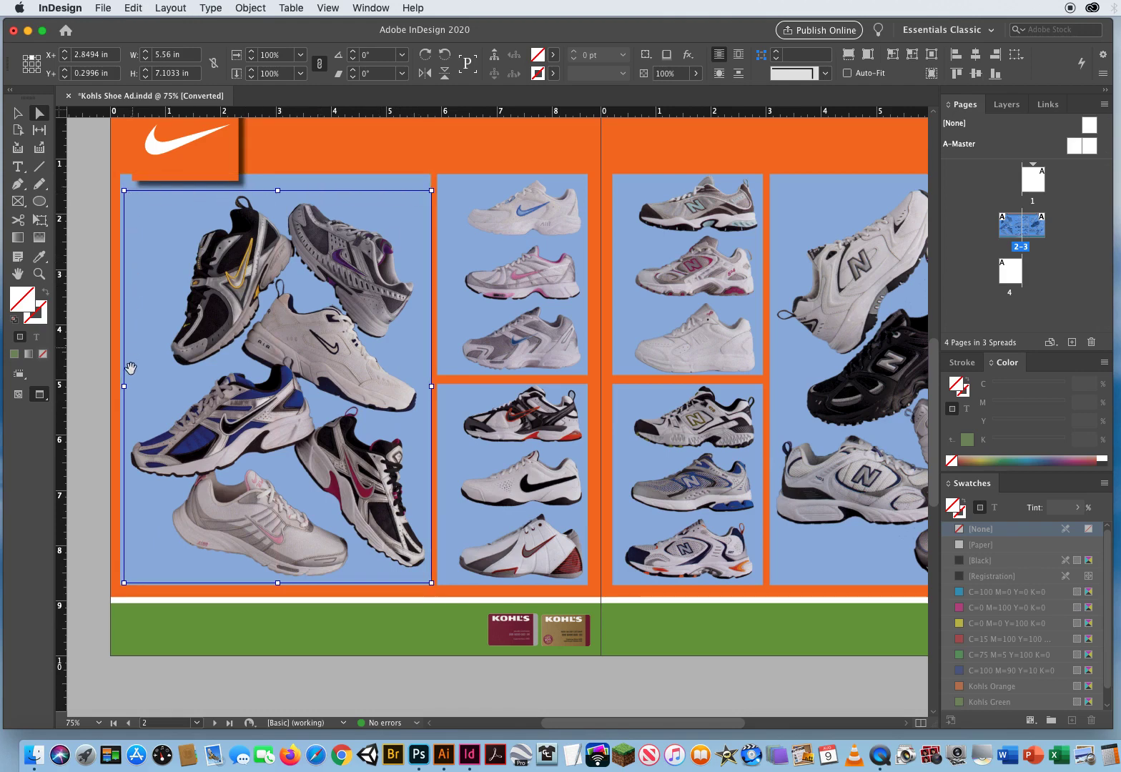
mouse_move(383, 393)
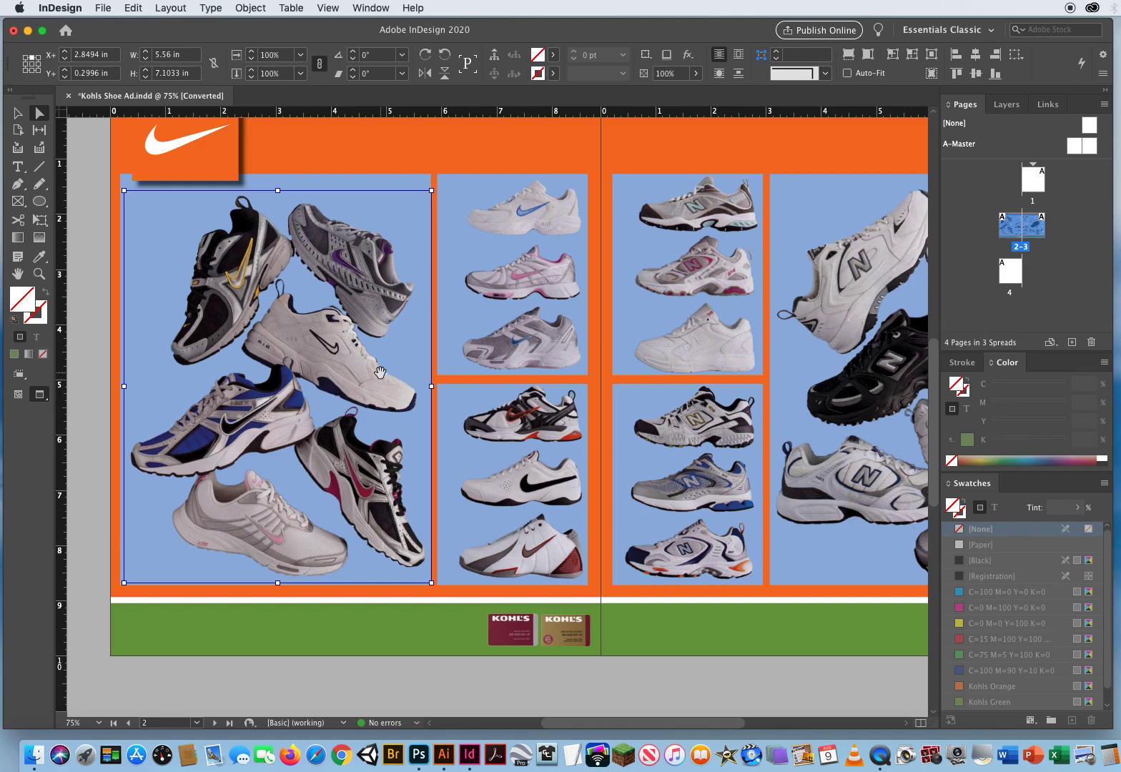
mouse_move(232, 238)
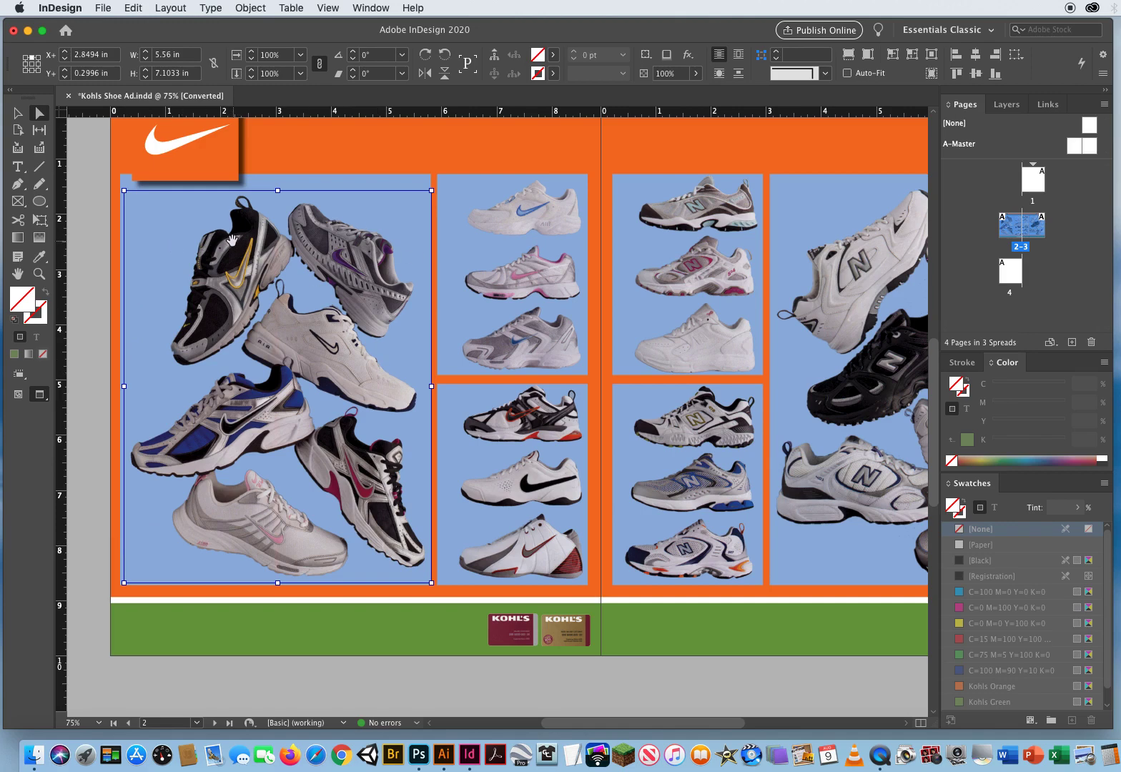
mouse_move(241, 157)
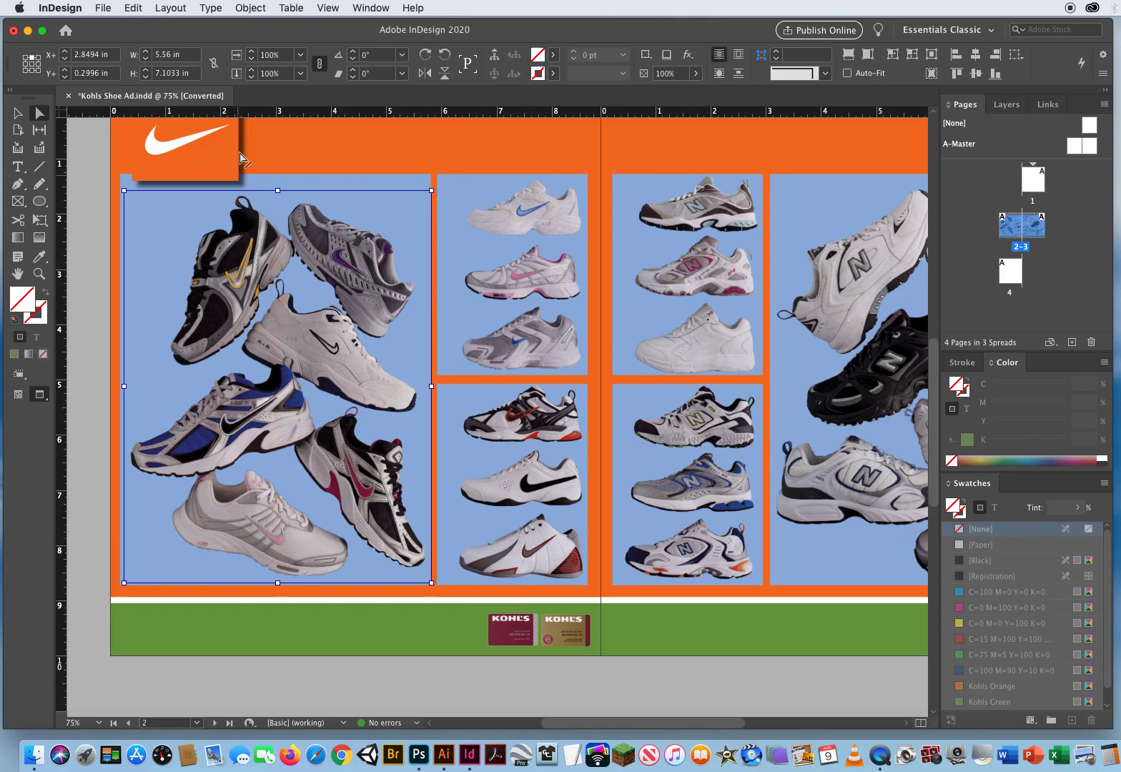
- Apply a default drop shadow to the large Nike shoe photo on the left page
left_click(248, 8)
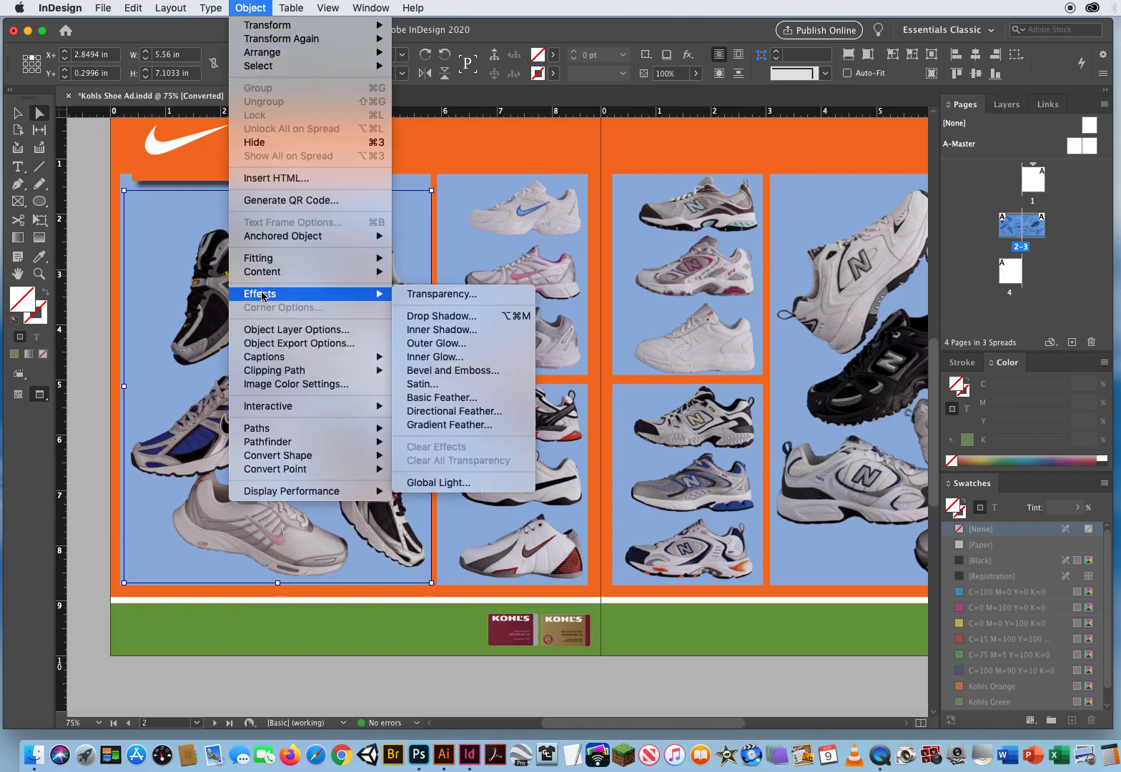
left_click(441, 315)
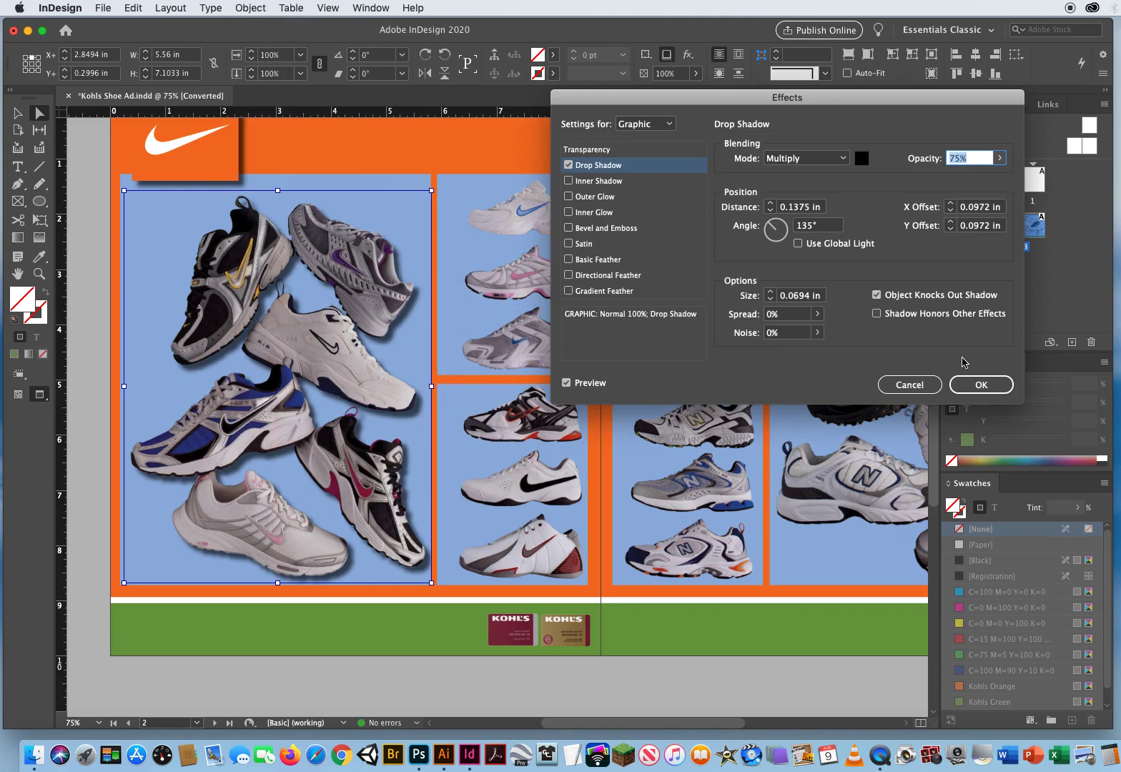
left_click(980, 384)
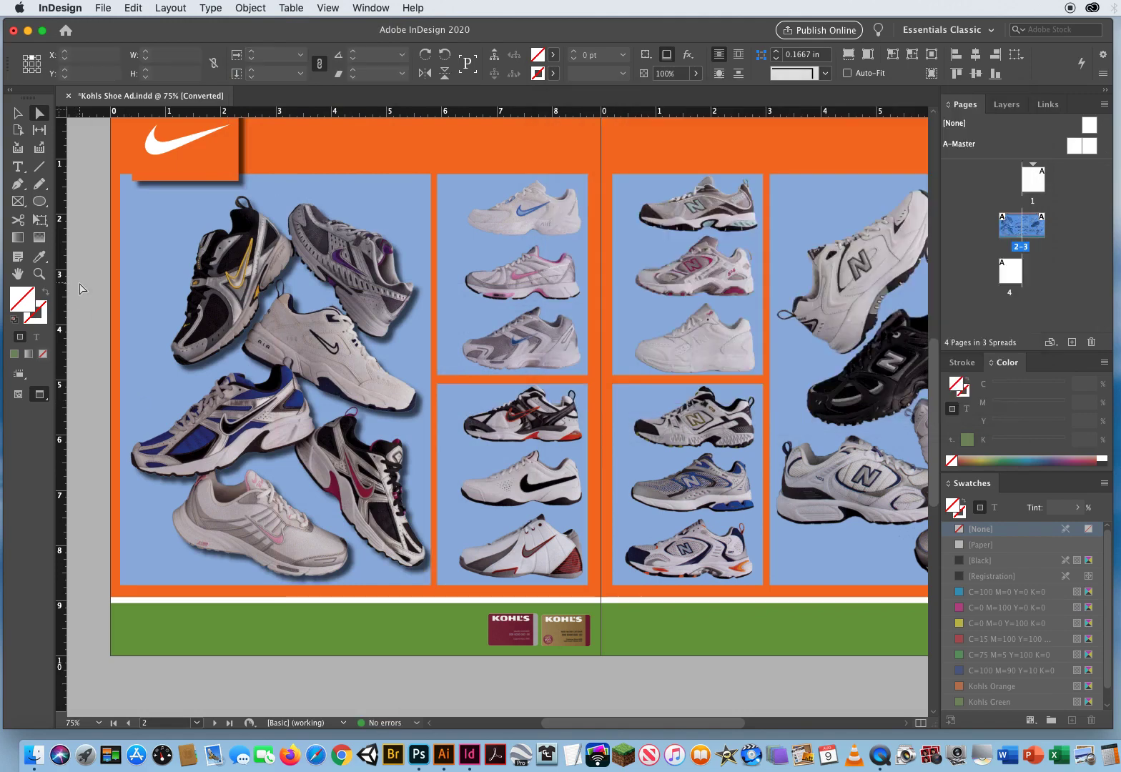
left_click(989, 700)
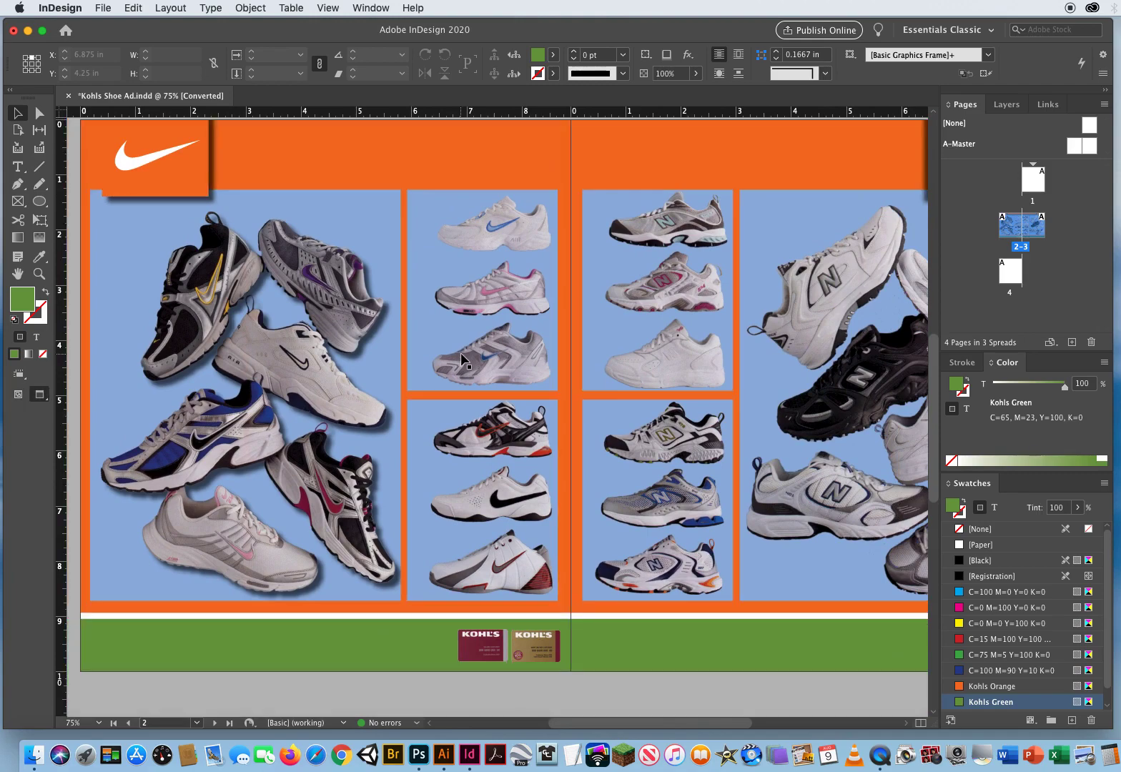
left_click(246, 393)
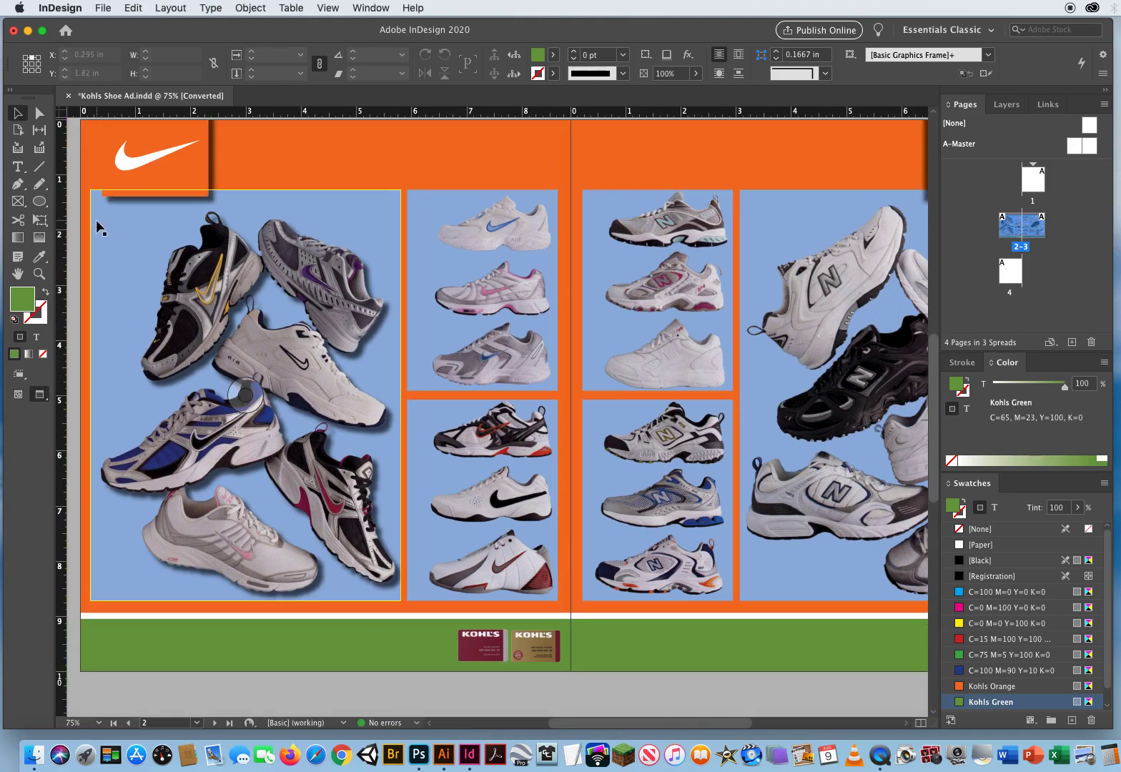
left_click(243, 393)
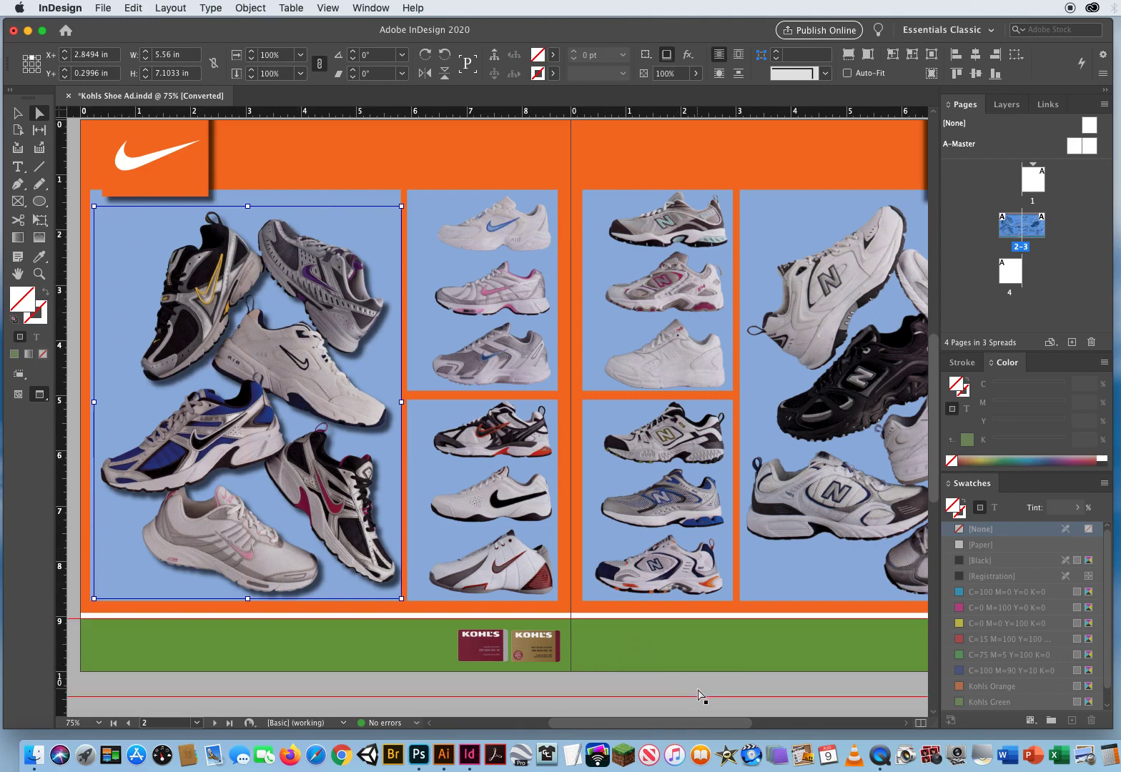
left_click(989, 702)
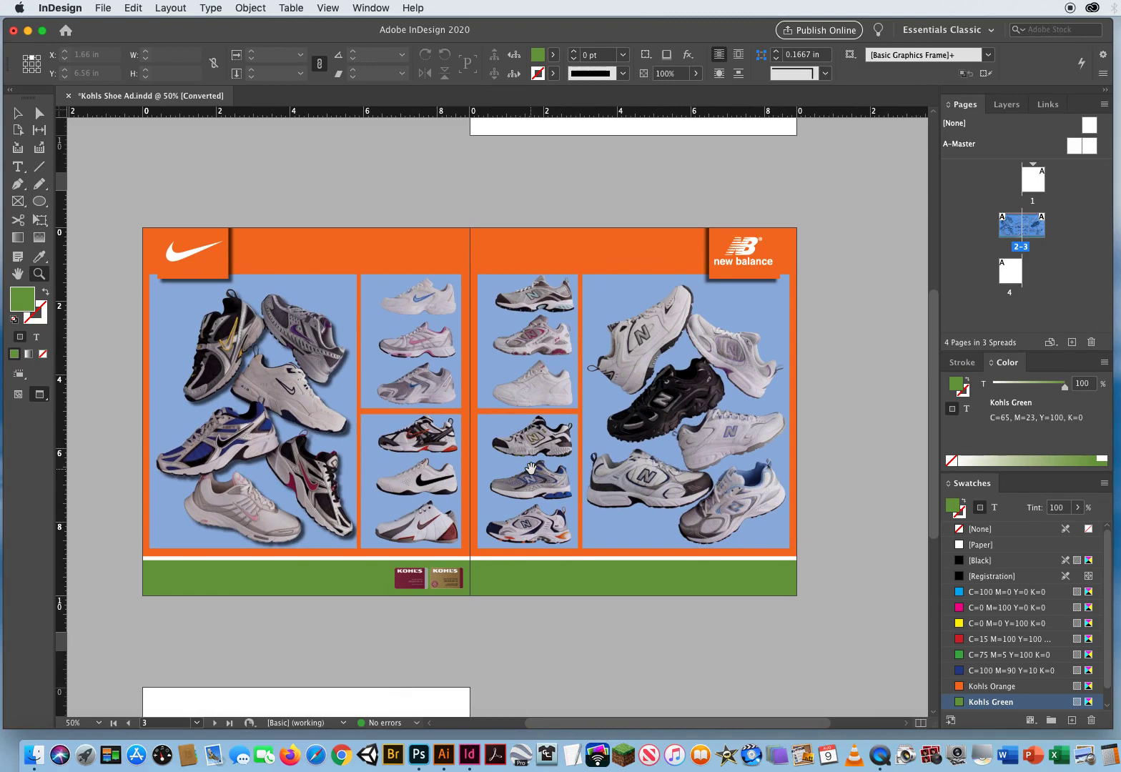
mouse_move(220, 183)
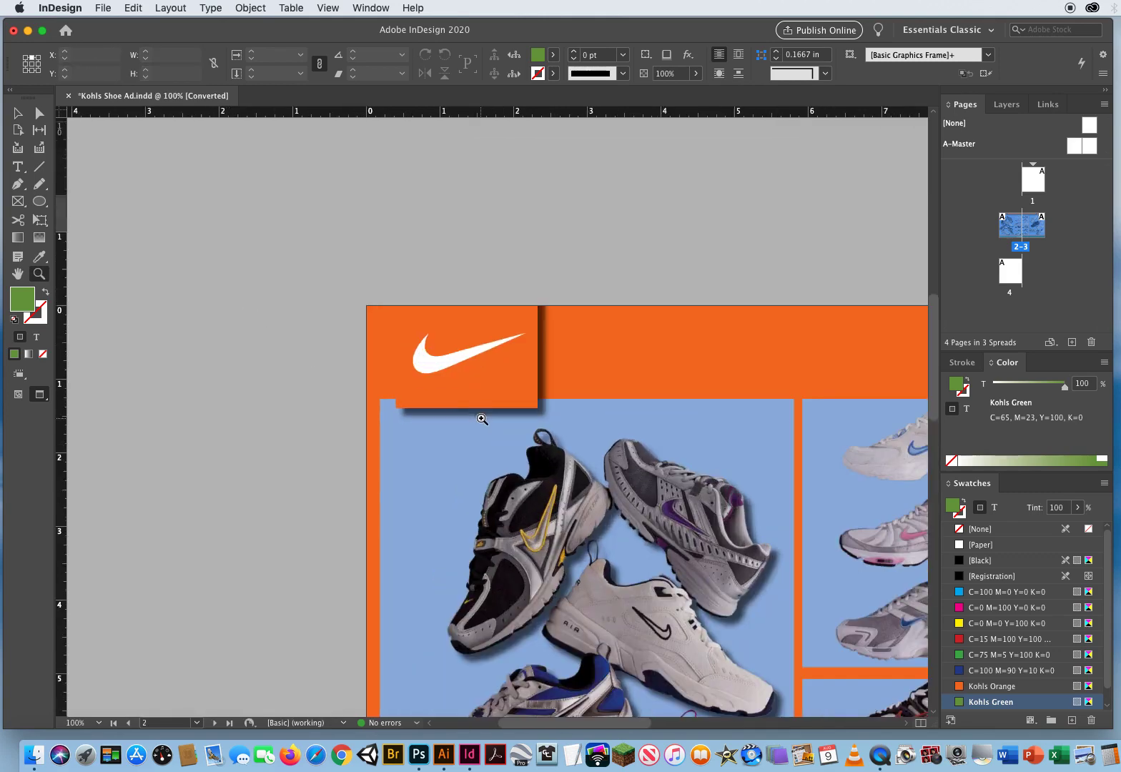
- Magnify the view around the Nike logo box and the three-shoe photo
left_click(482, 419)
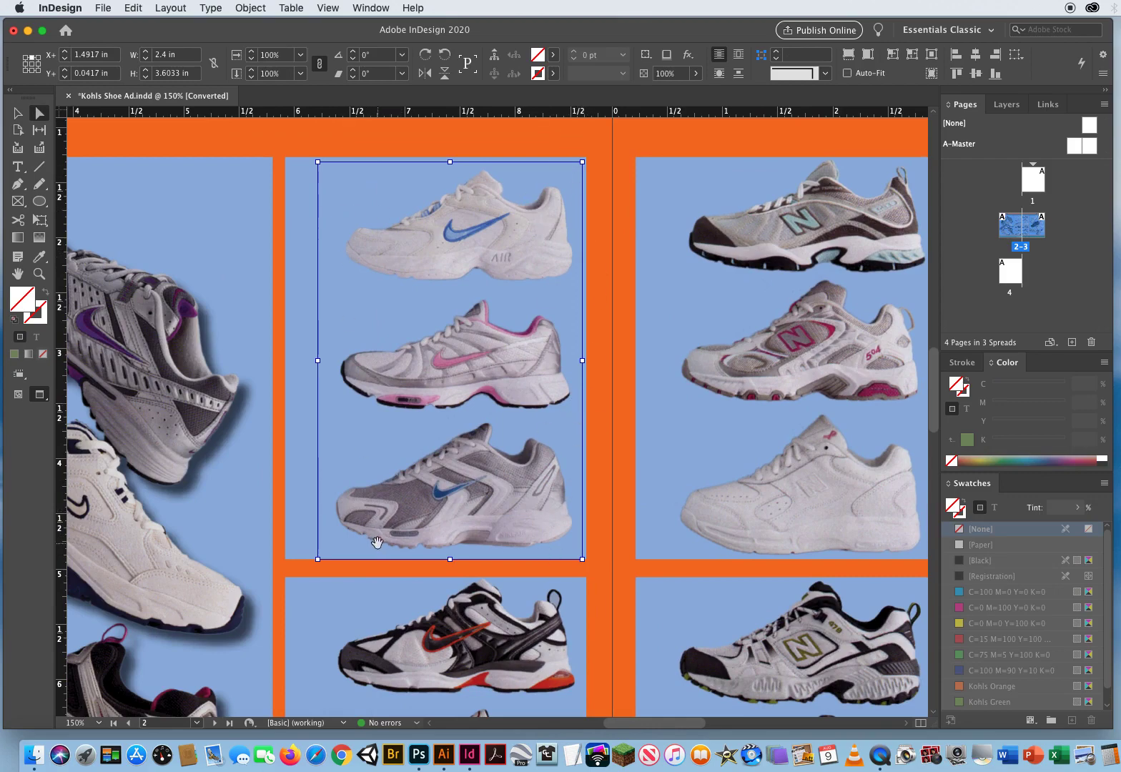
- Apply a drop shadow with Use Global Light to the three-Nike-shoe photo
left_click(248, 9)
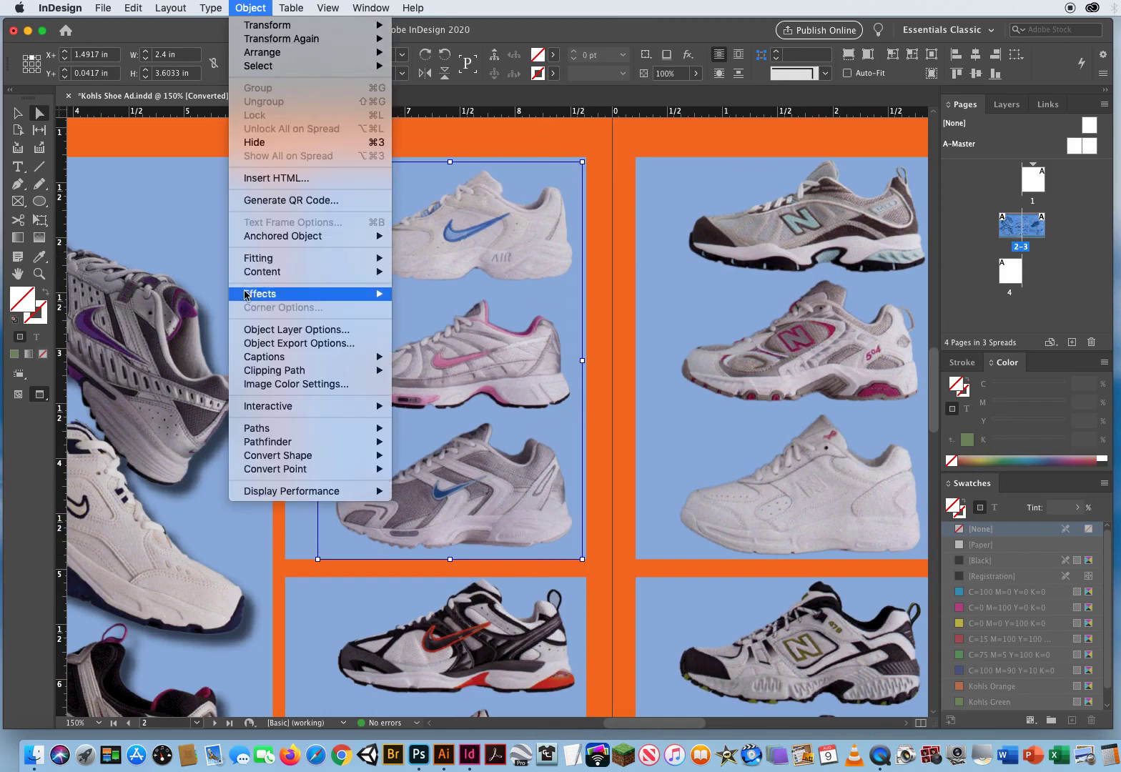
left_click(260, 294)
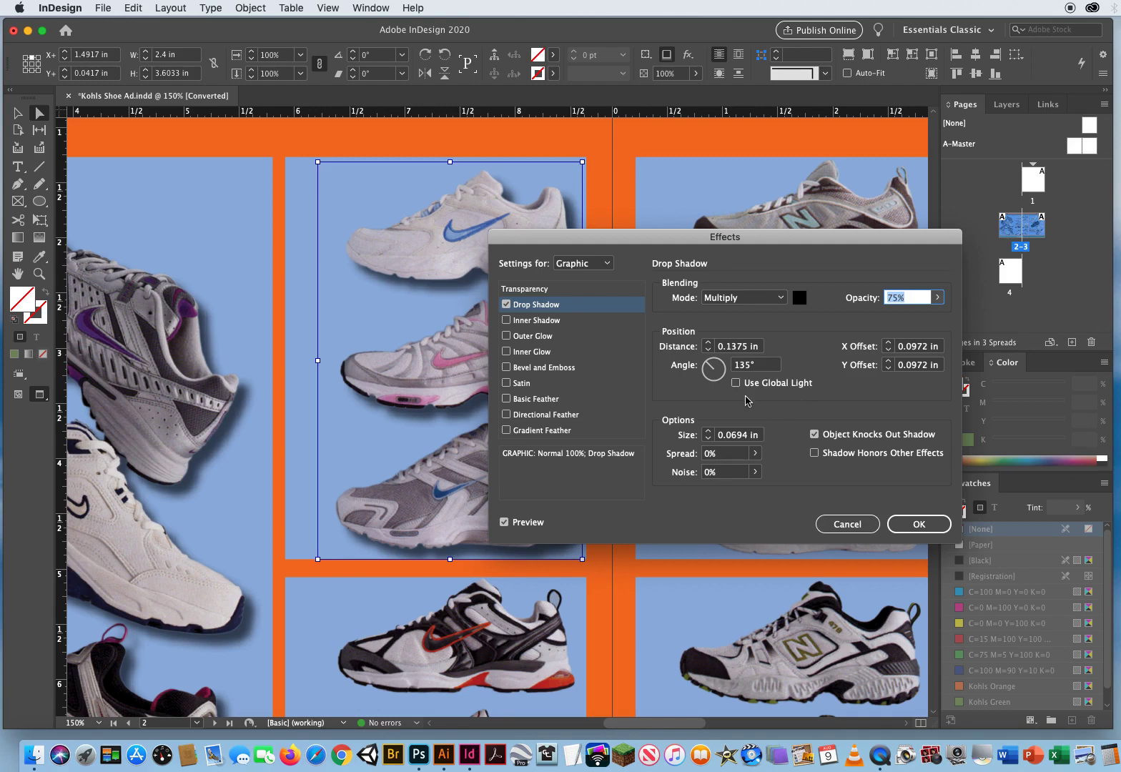
left_click(737, 383)
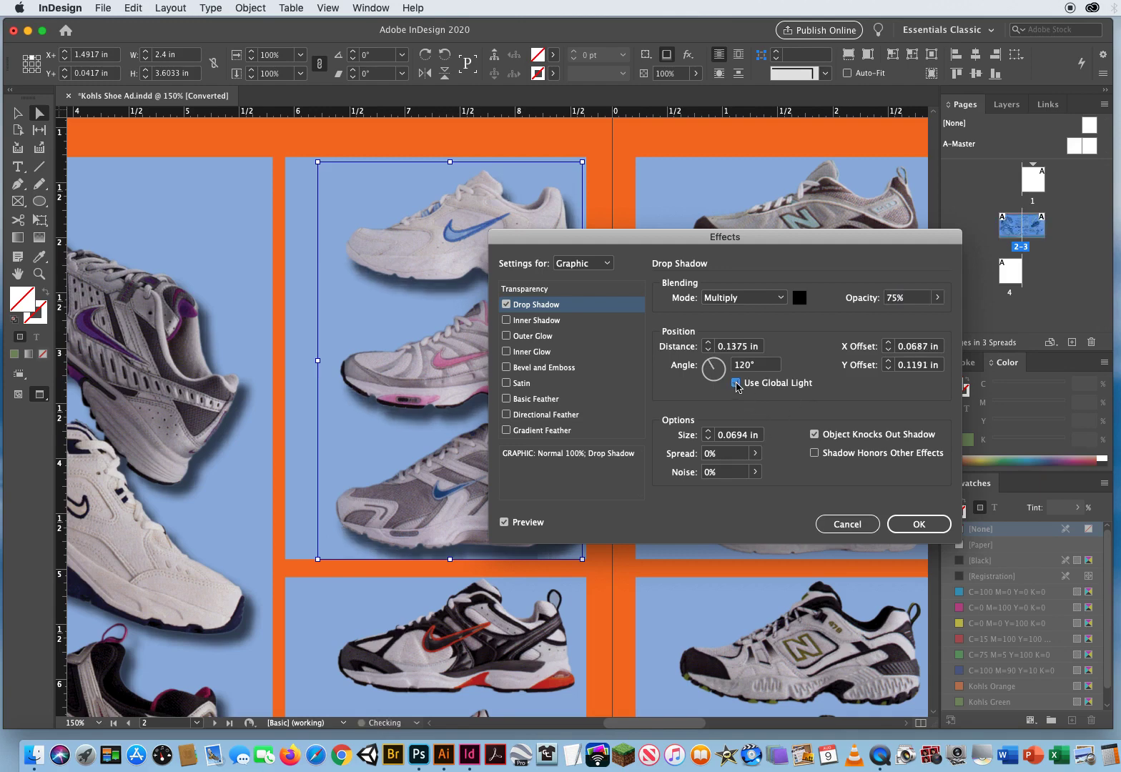
left_click(737, 383)
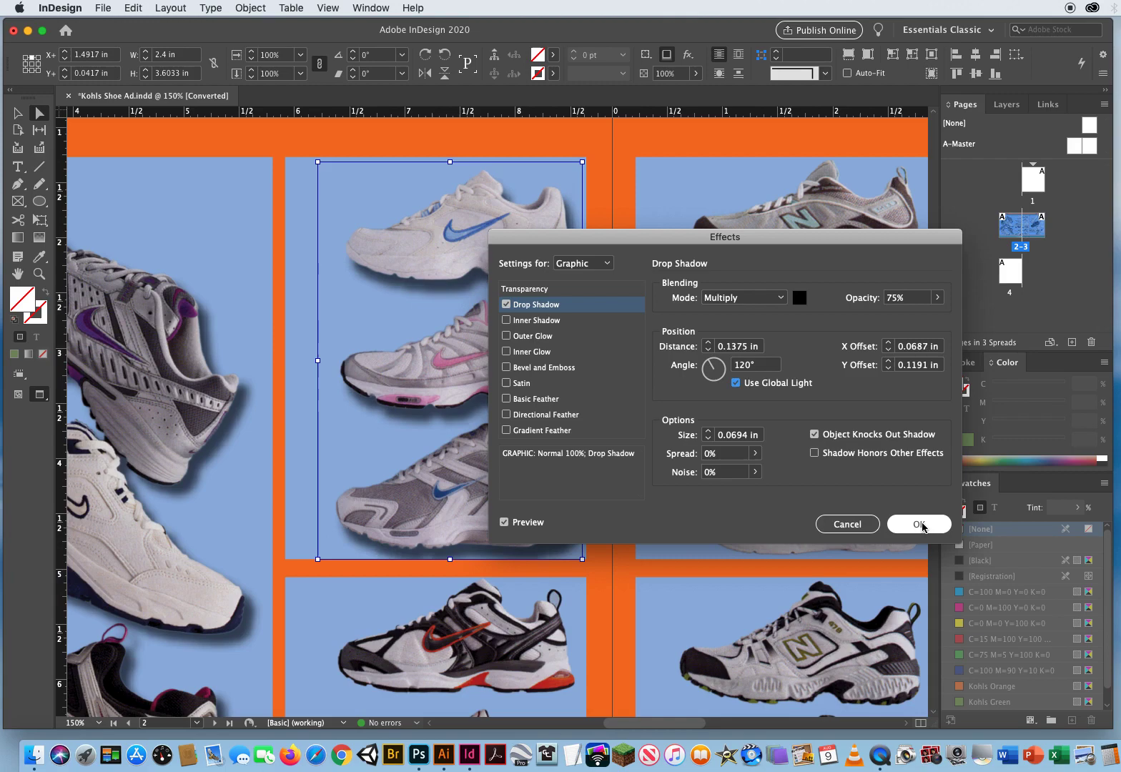
left_click(917, 523)
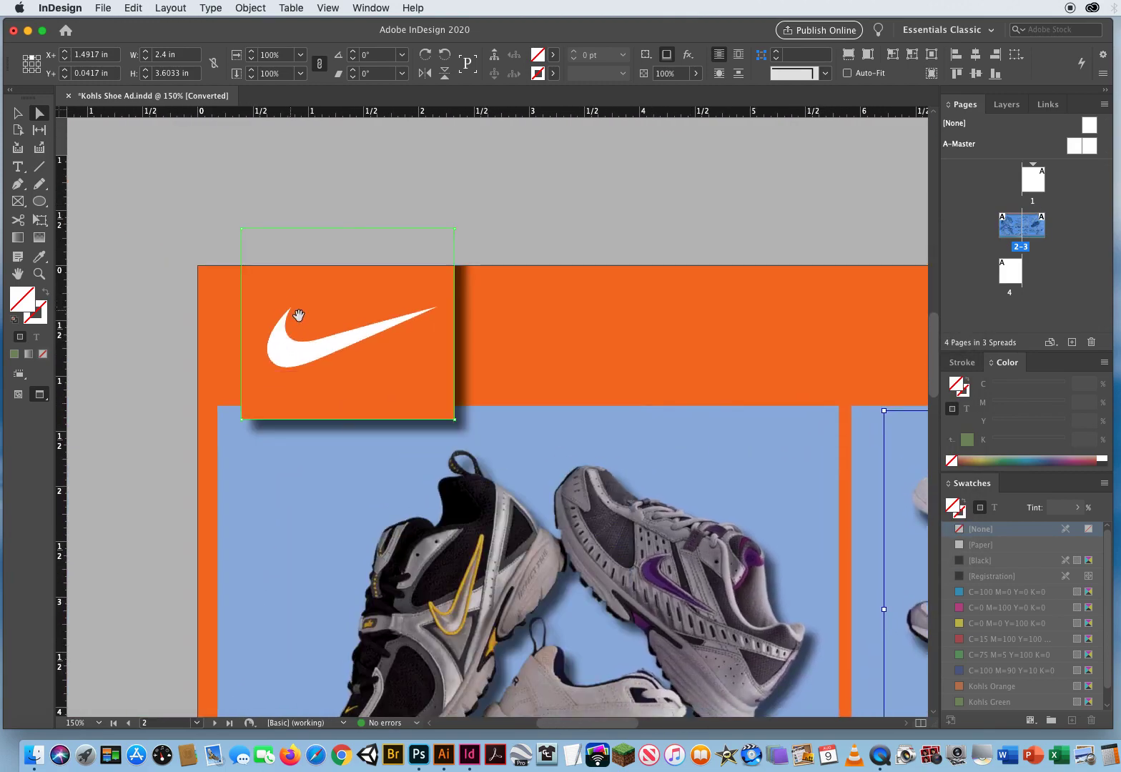
- Scroll to the right page and select the New Balance logo box
scroll("right", 3)
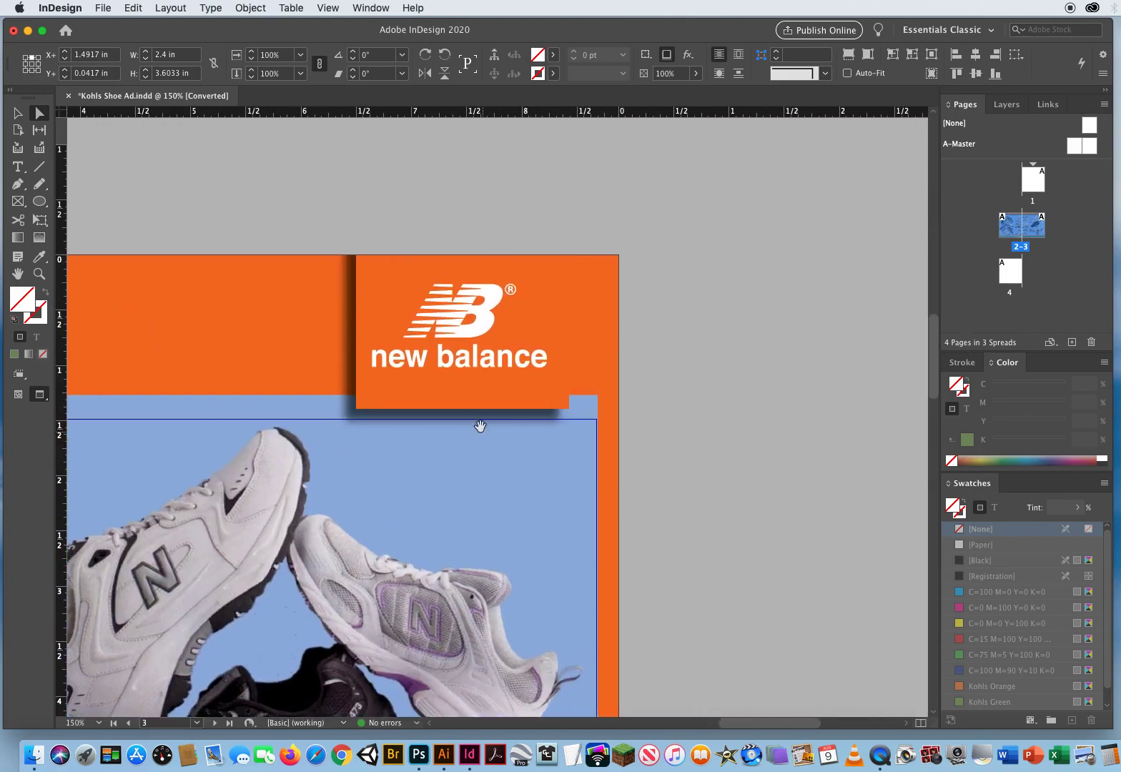
left_click(460, 312)
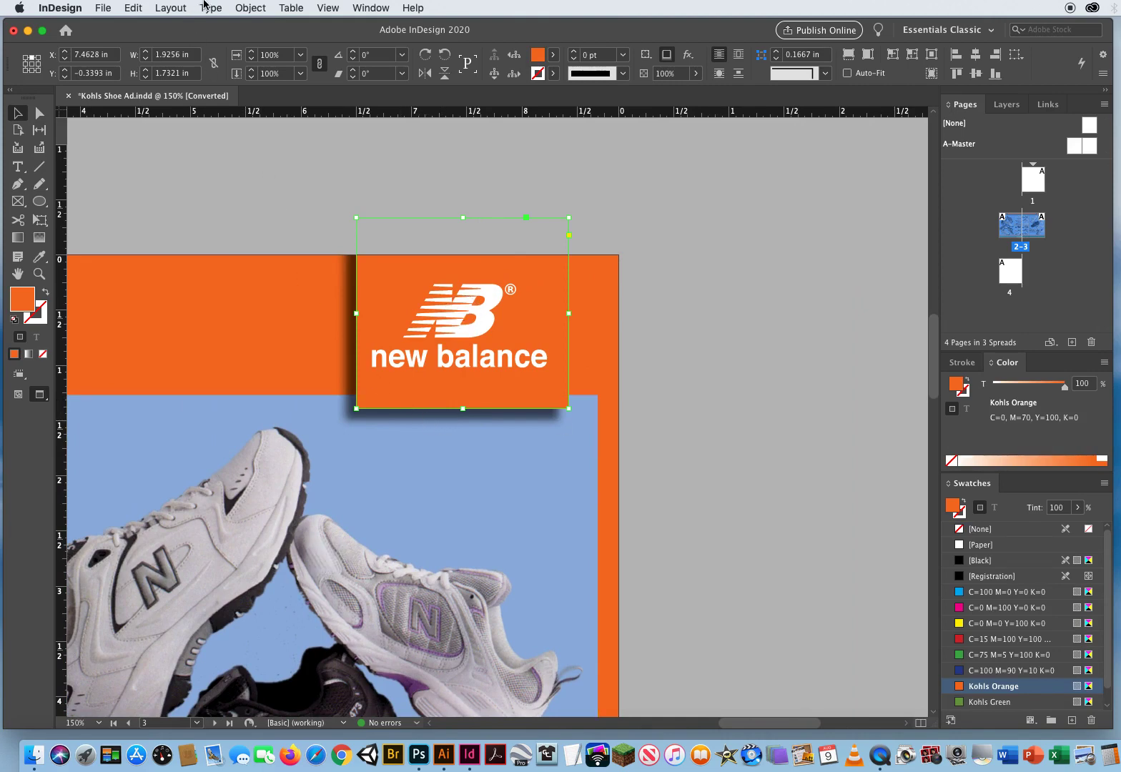
left_click(250, 9)
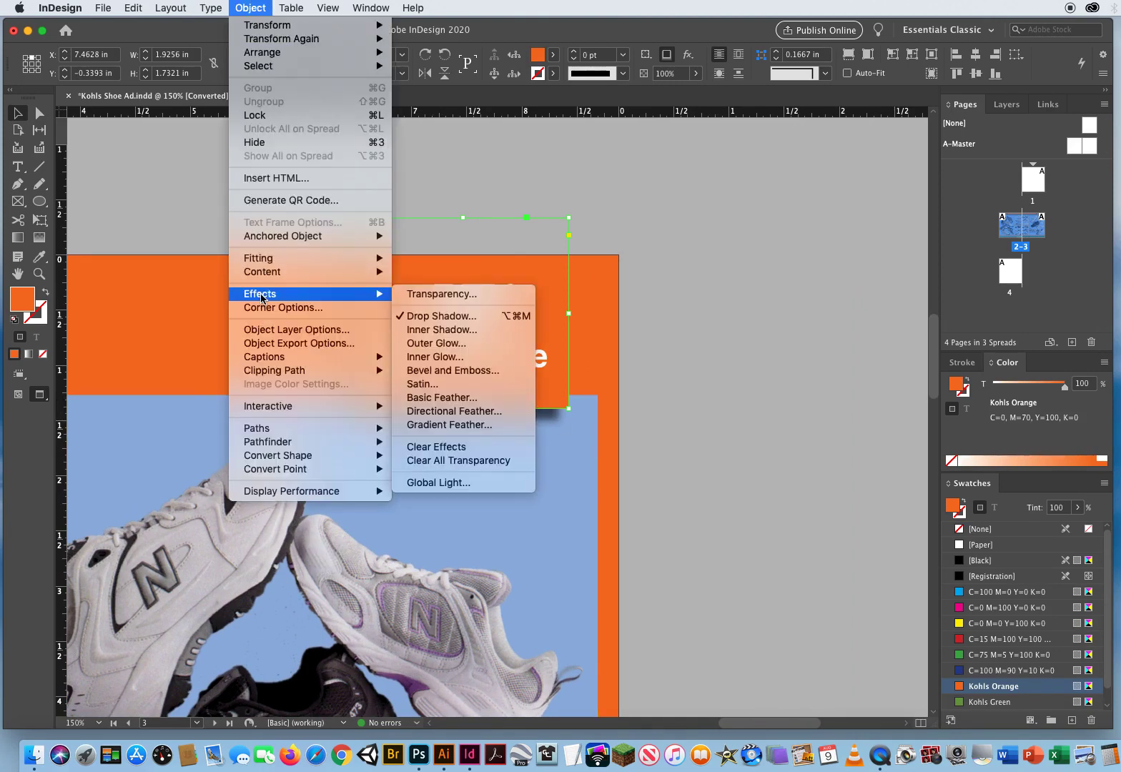
left_click(442, 316)
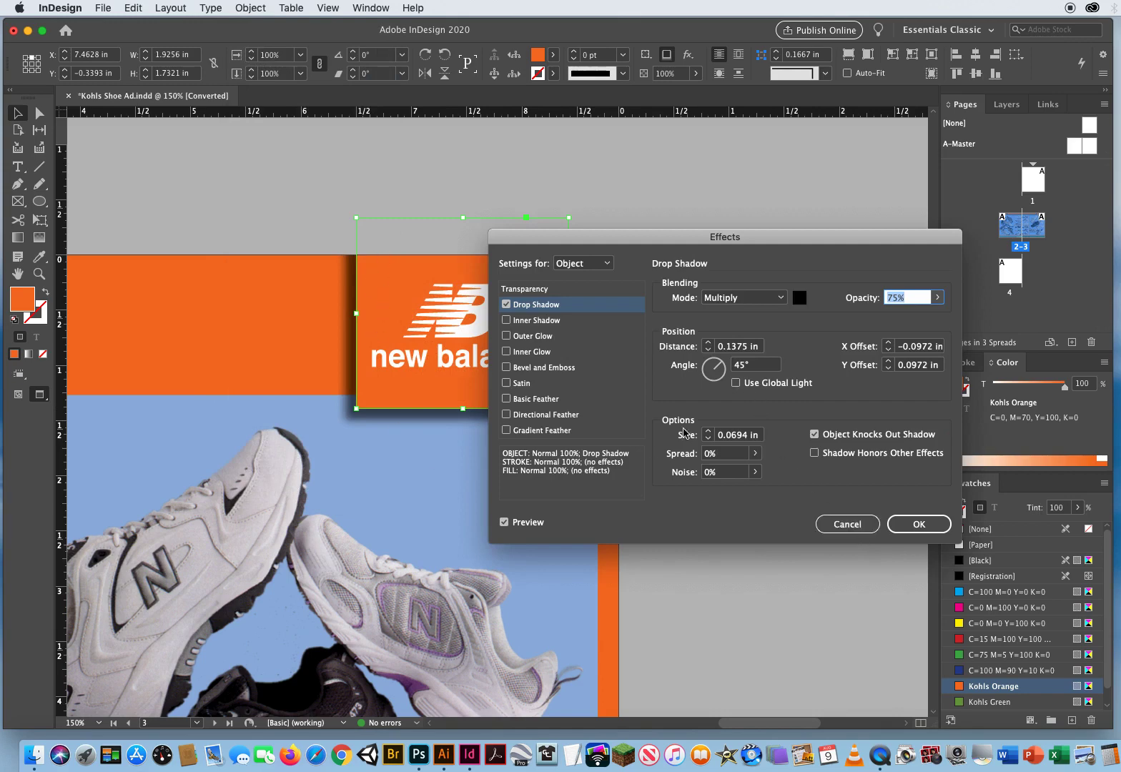
left_click(736, 383)
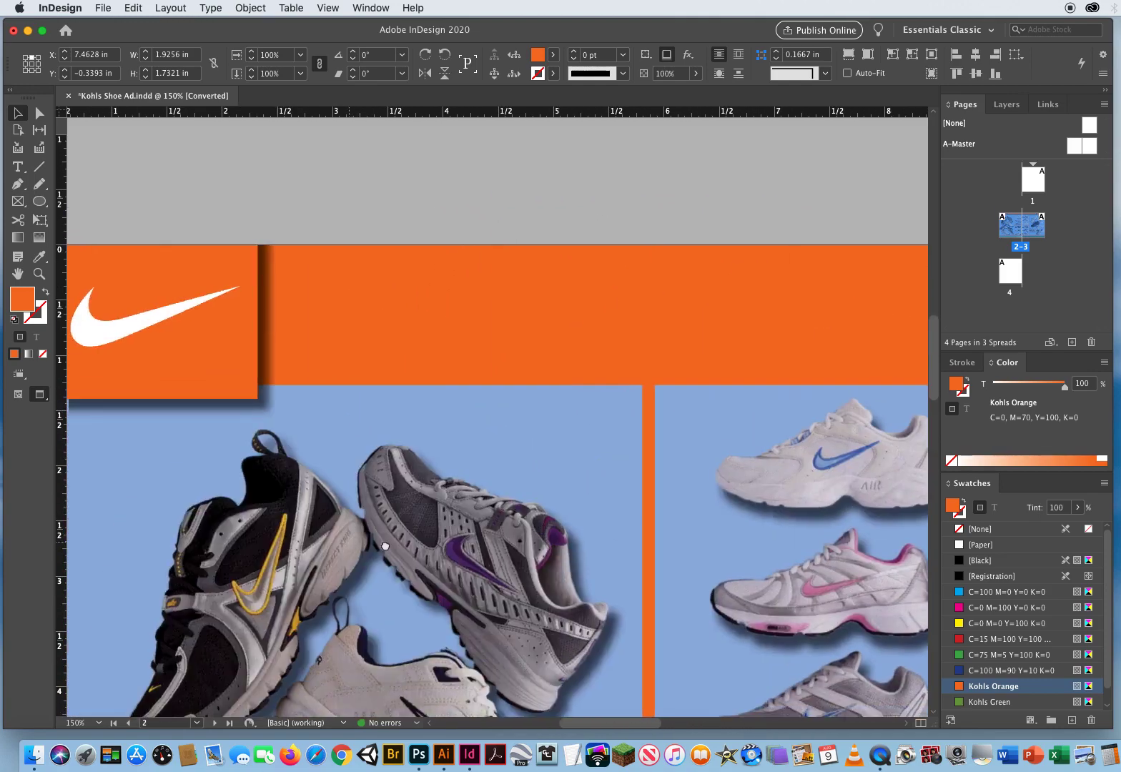
scroll("down", 3)
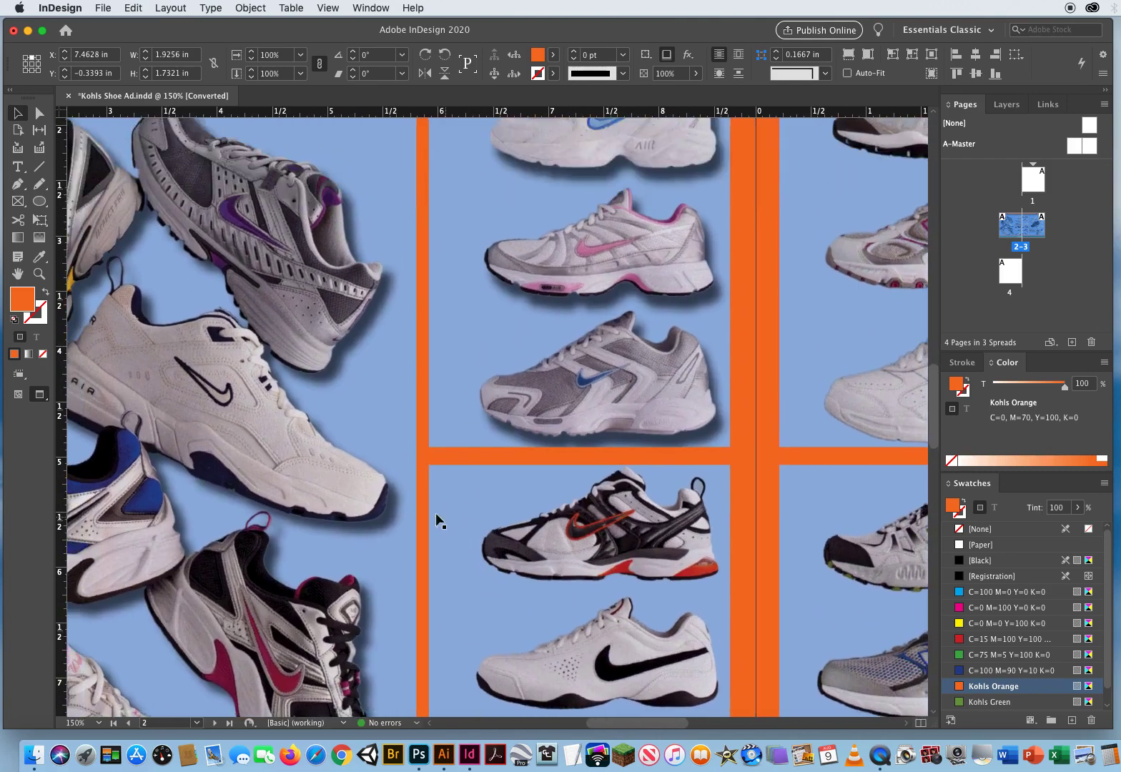
scroll("right", 3)
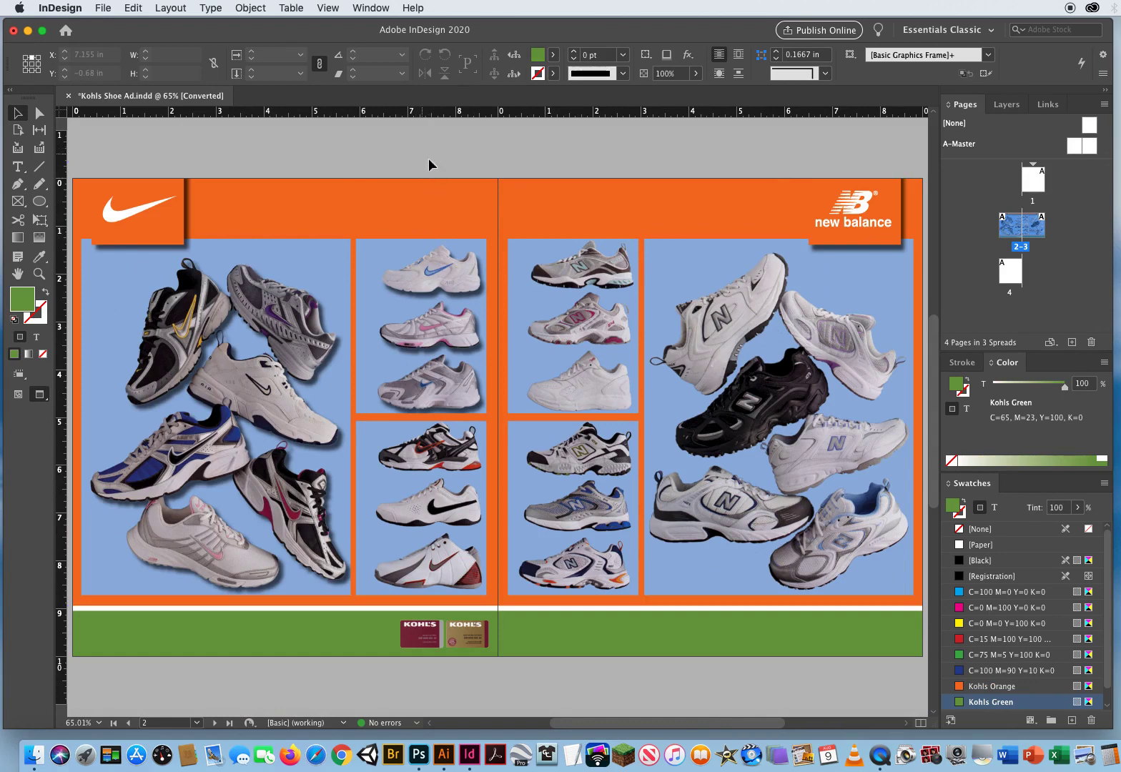
left_click(854, 208)
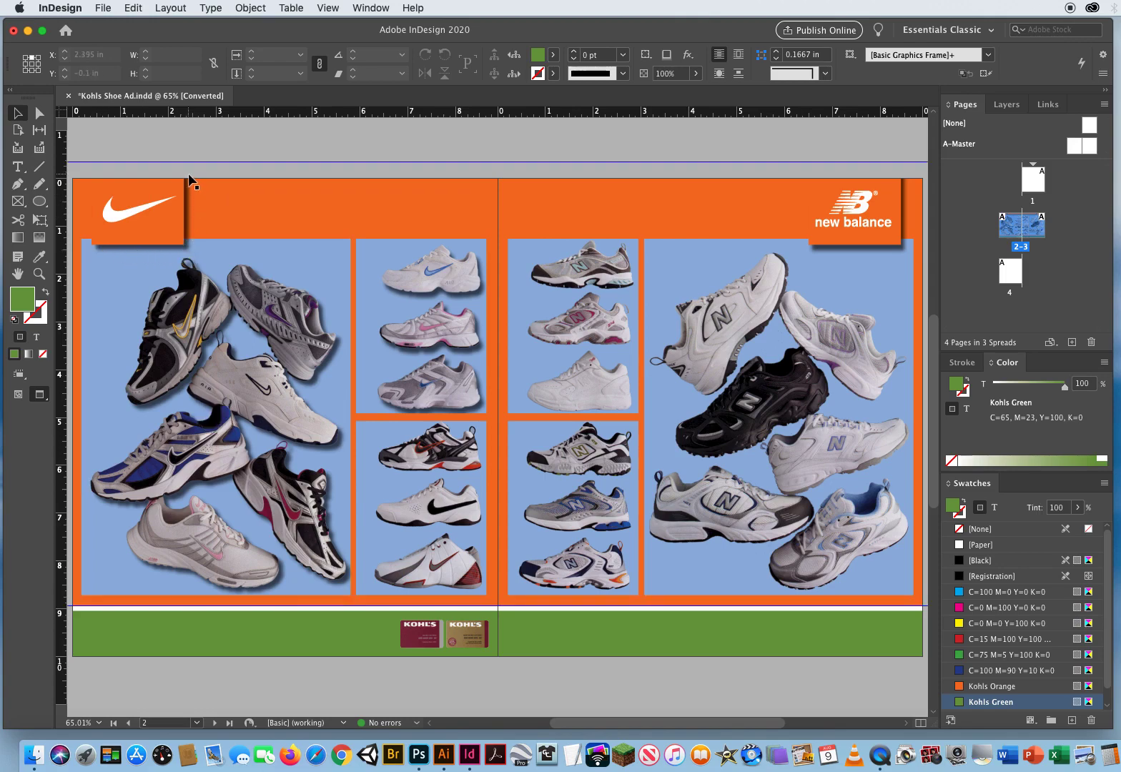
left_click(854, 207)
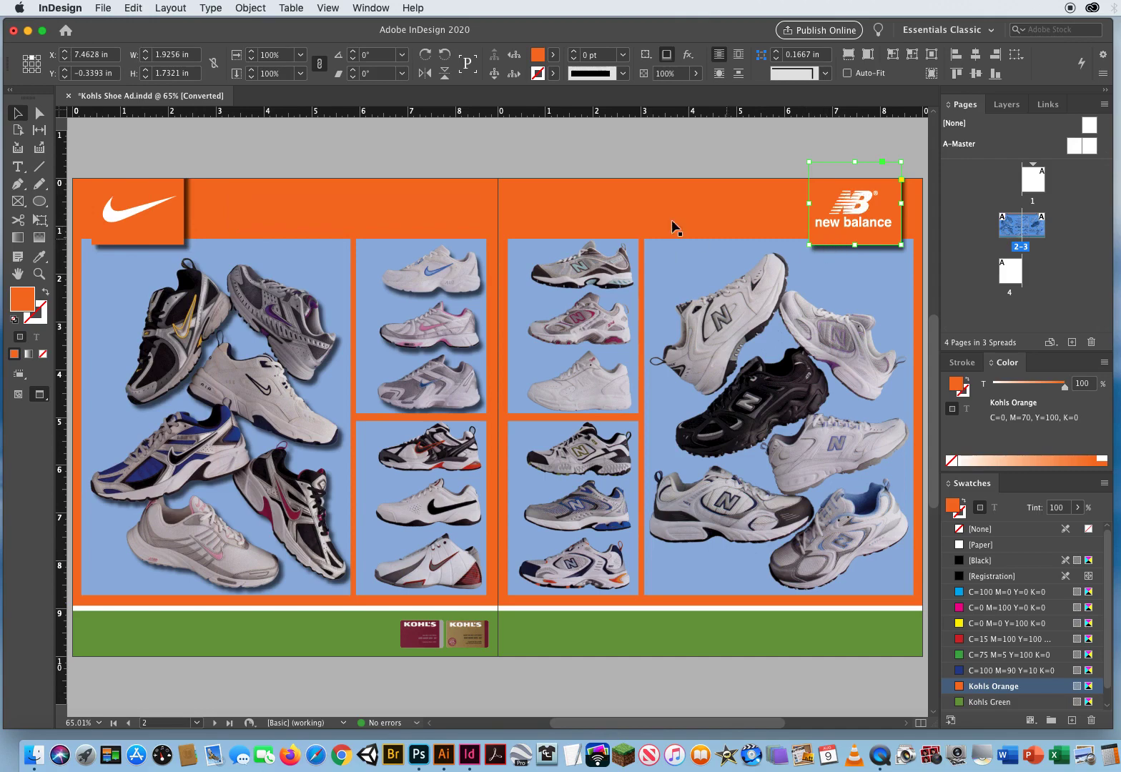
left_click(250, 9)
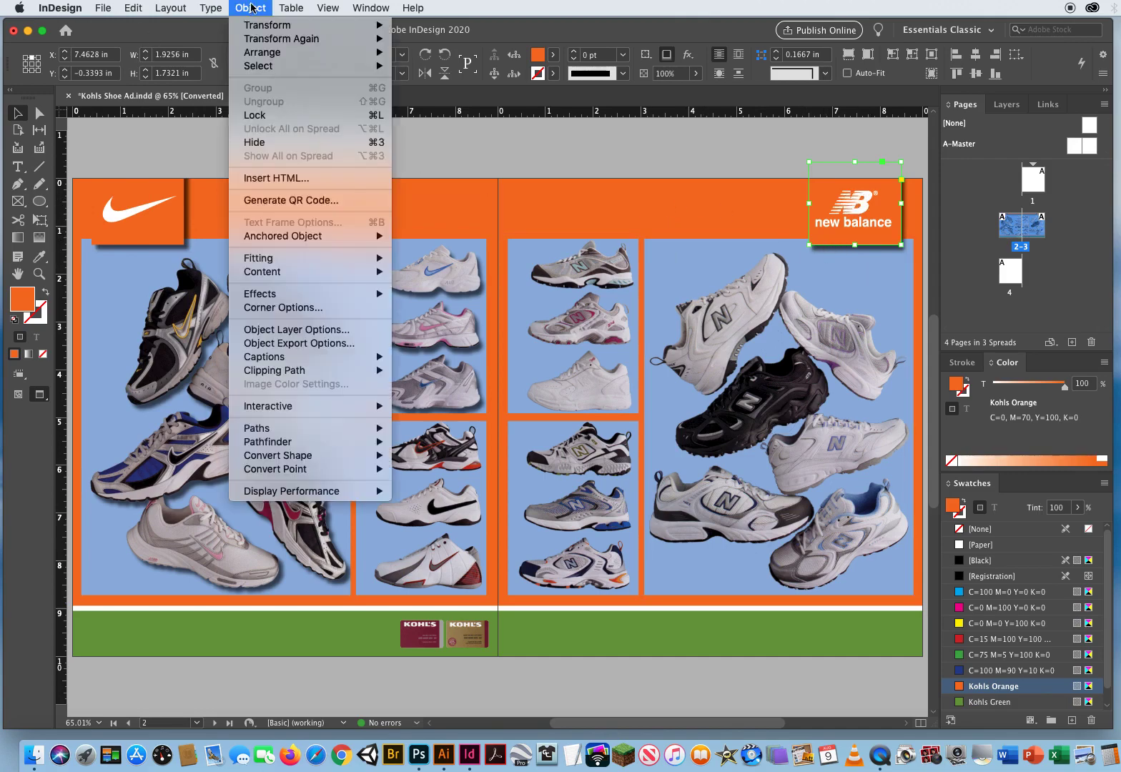
mouse_move(260, 293)
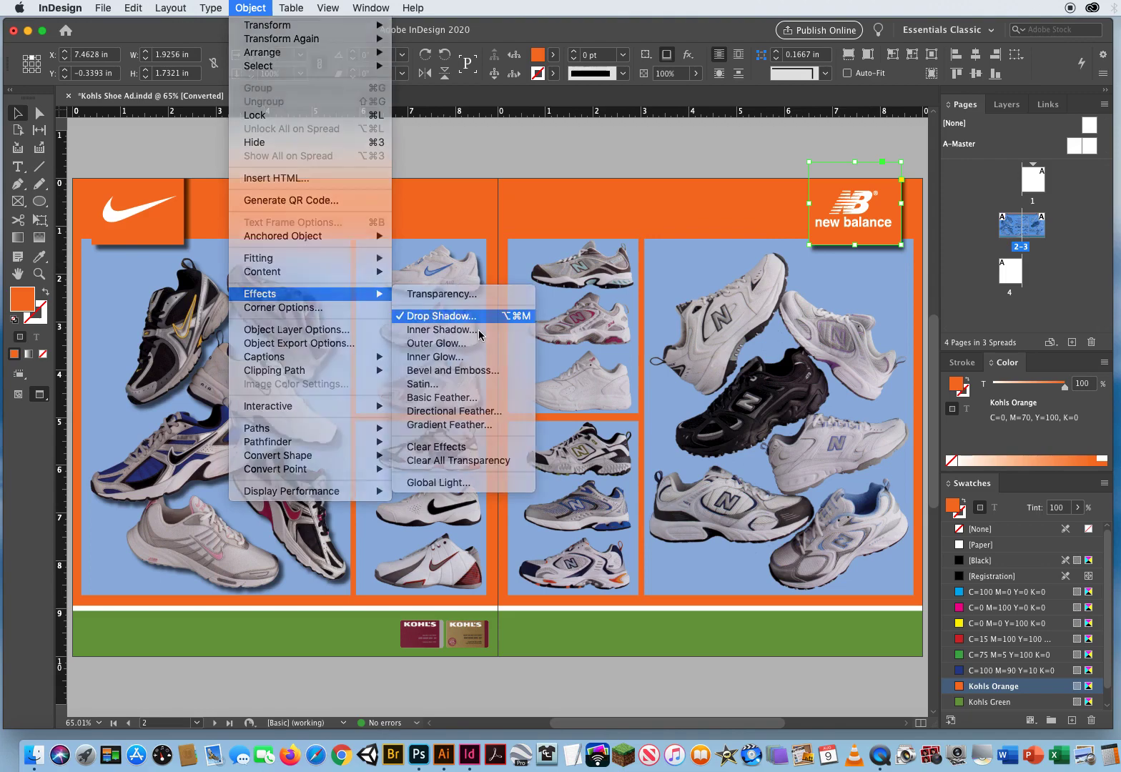
left_click(440, 316)
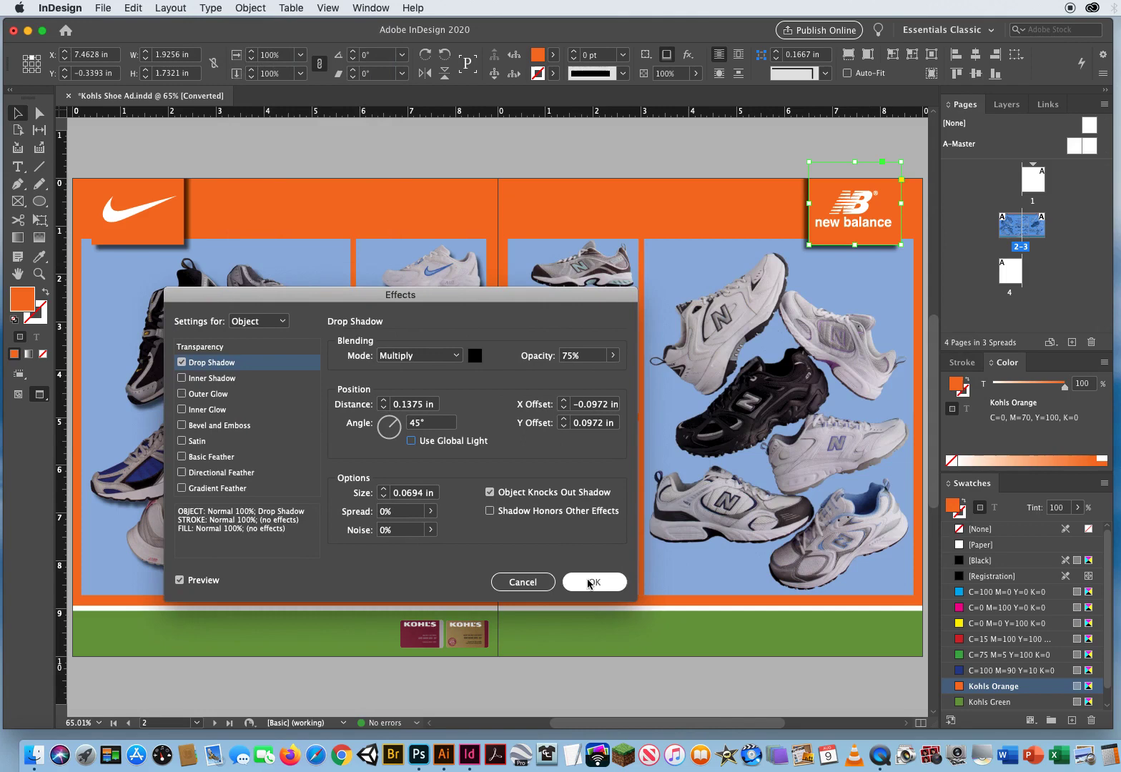
left_click(593, 581)
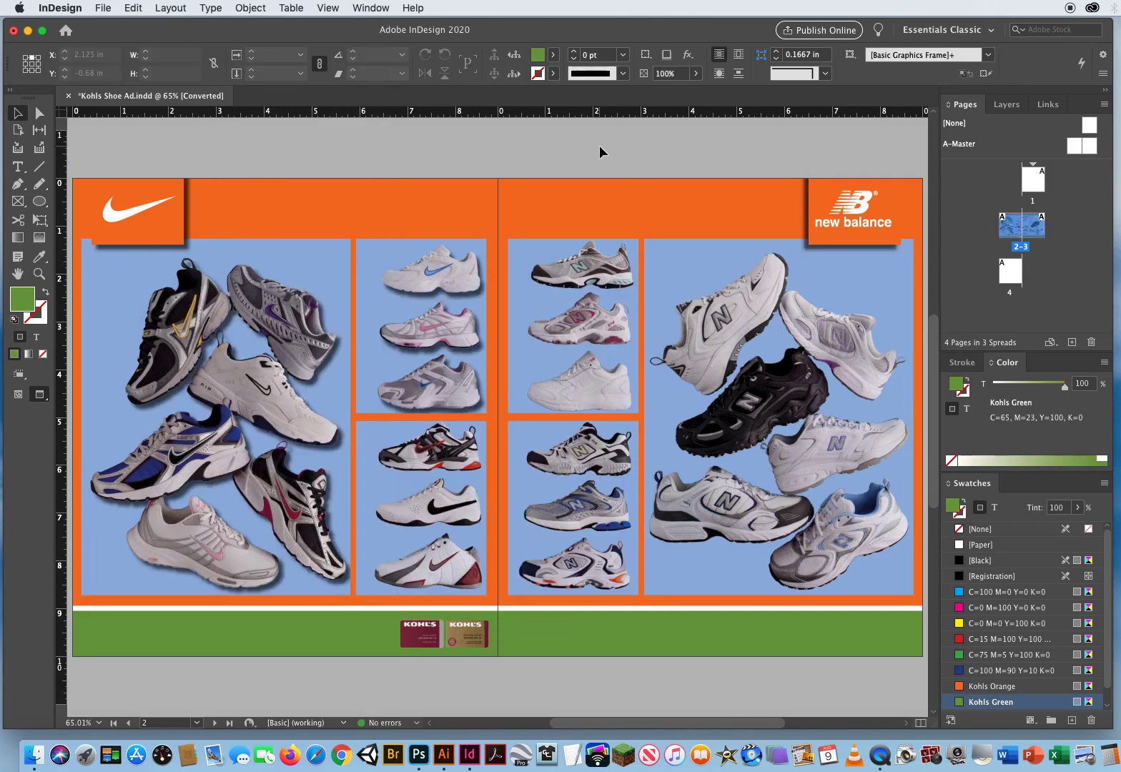
- Leave Preview mode so frame edges and guides show on the spread
key("cmd+a")
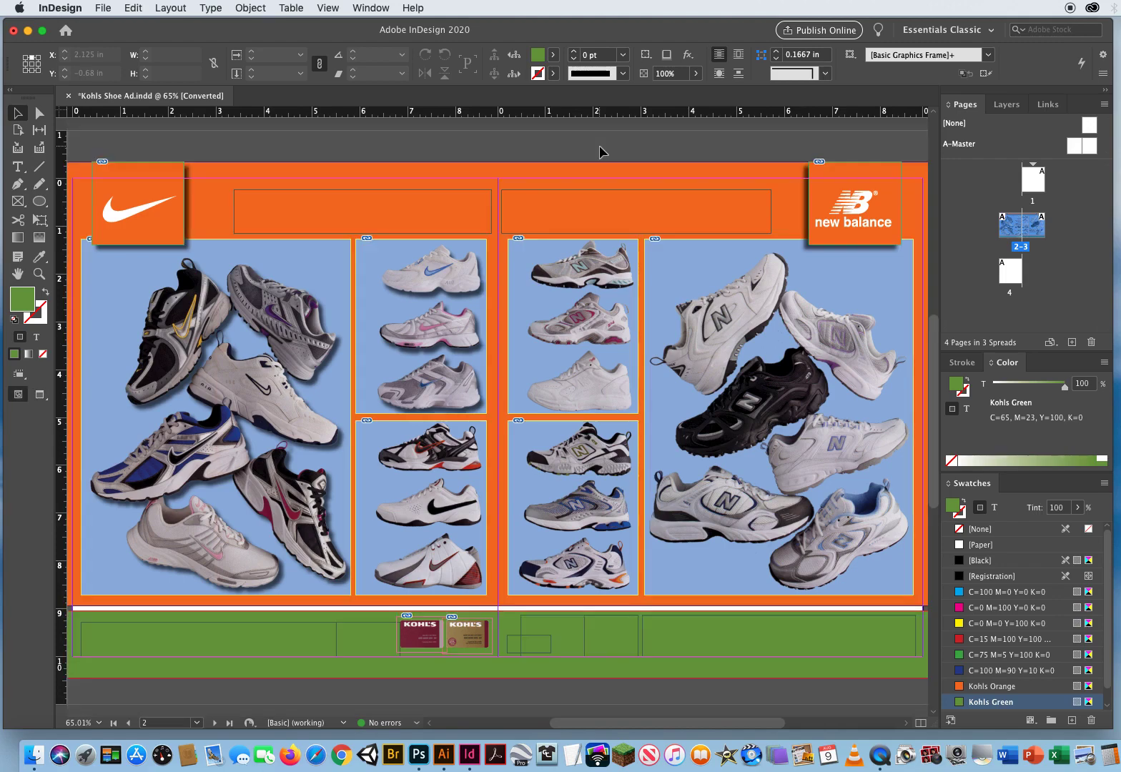
mouse_move(342, 148)
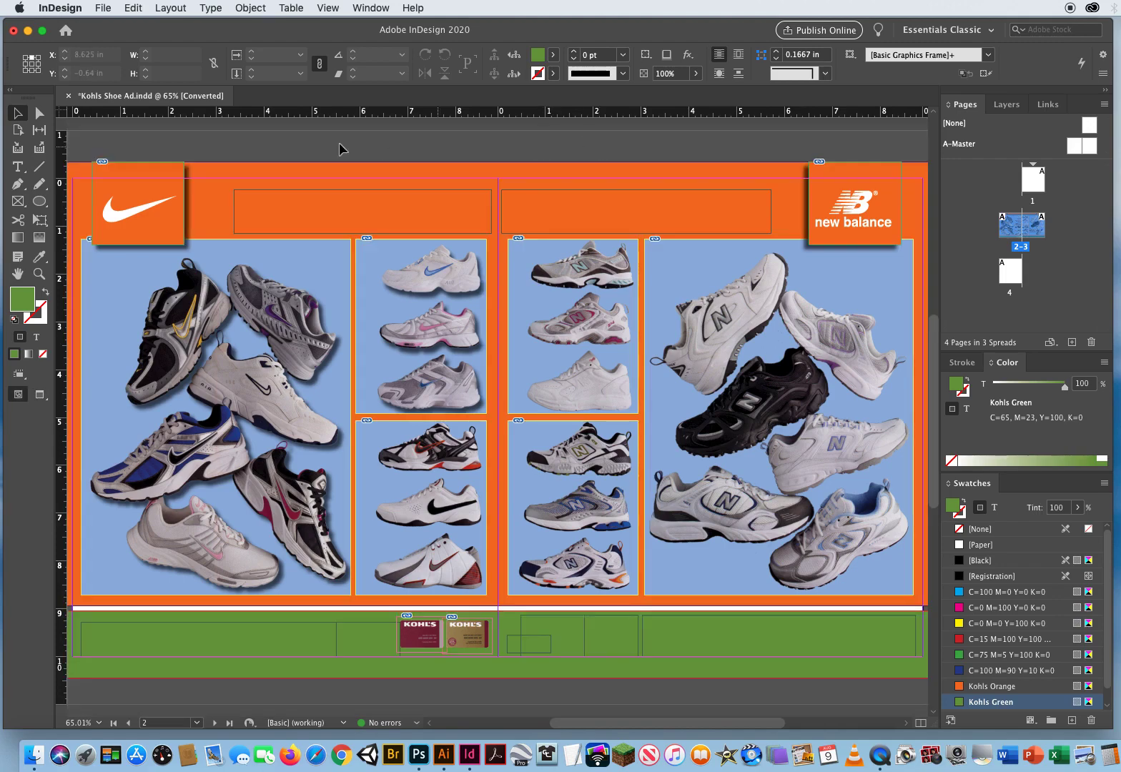
mouse_move(223, 149)
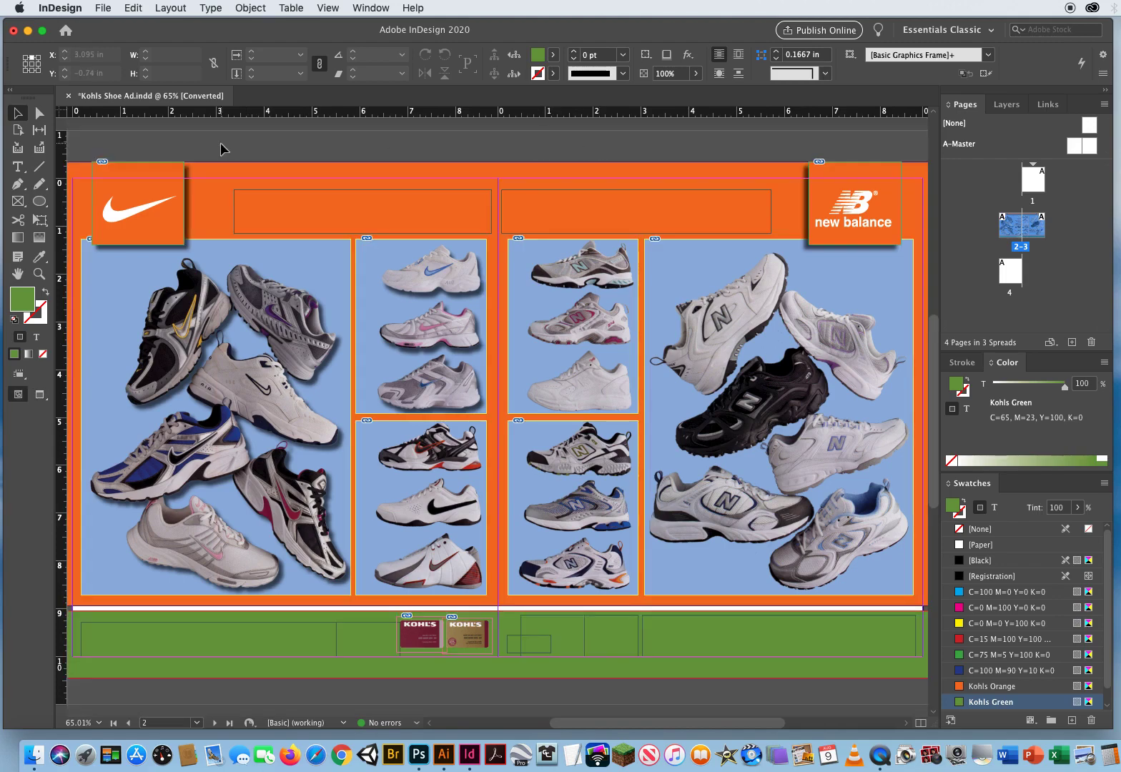